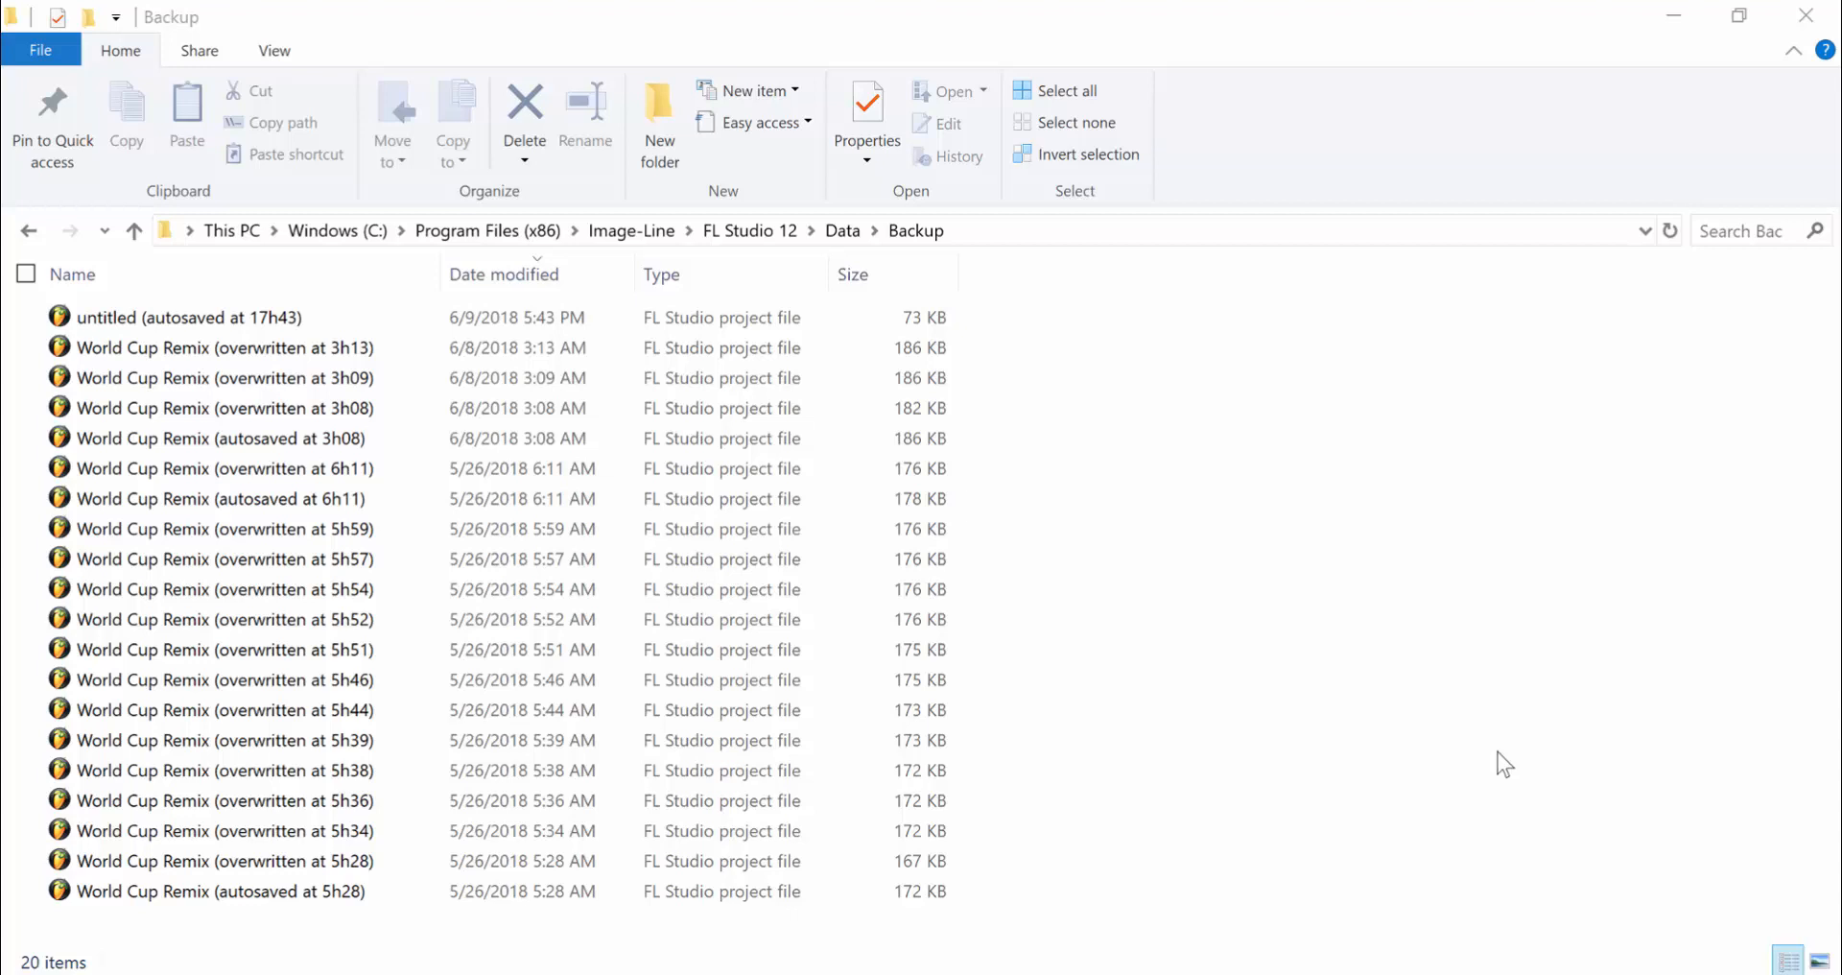
mouse_move(1017, 182)
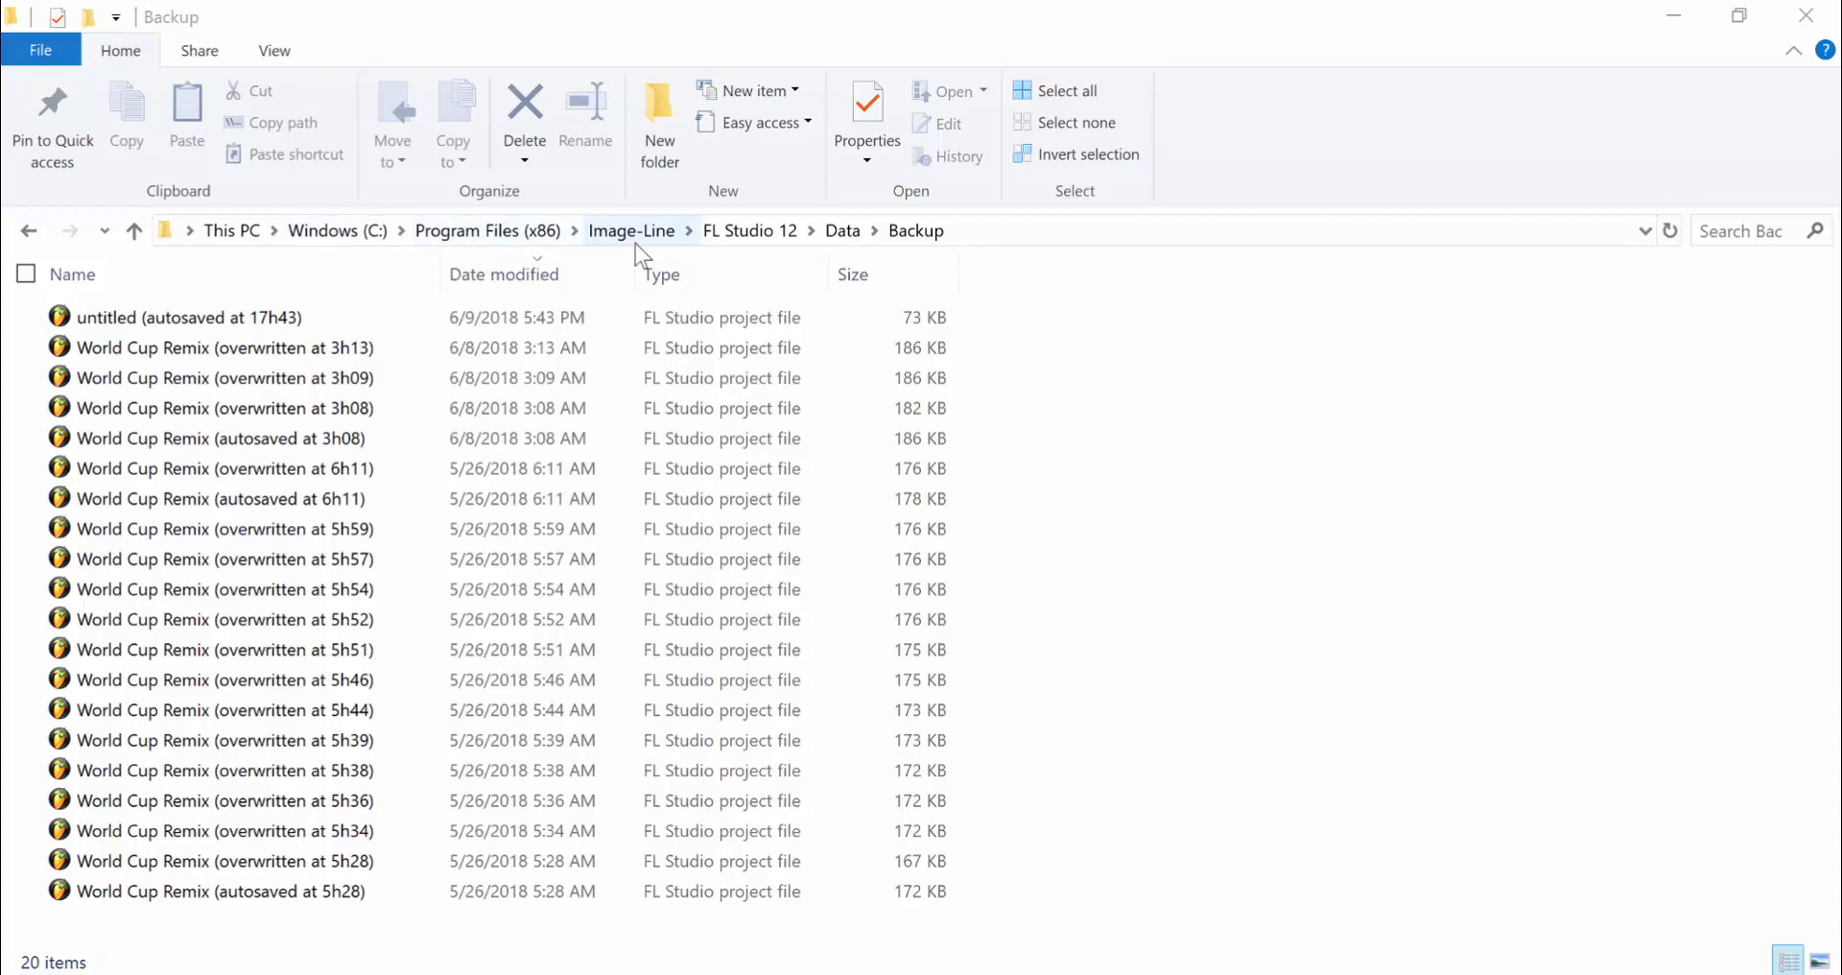
mouse_move(748, 230)
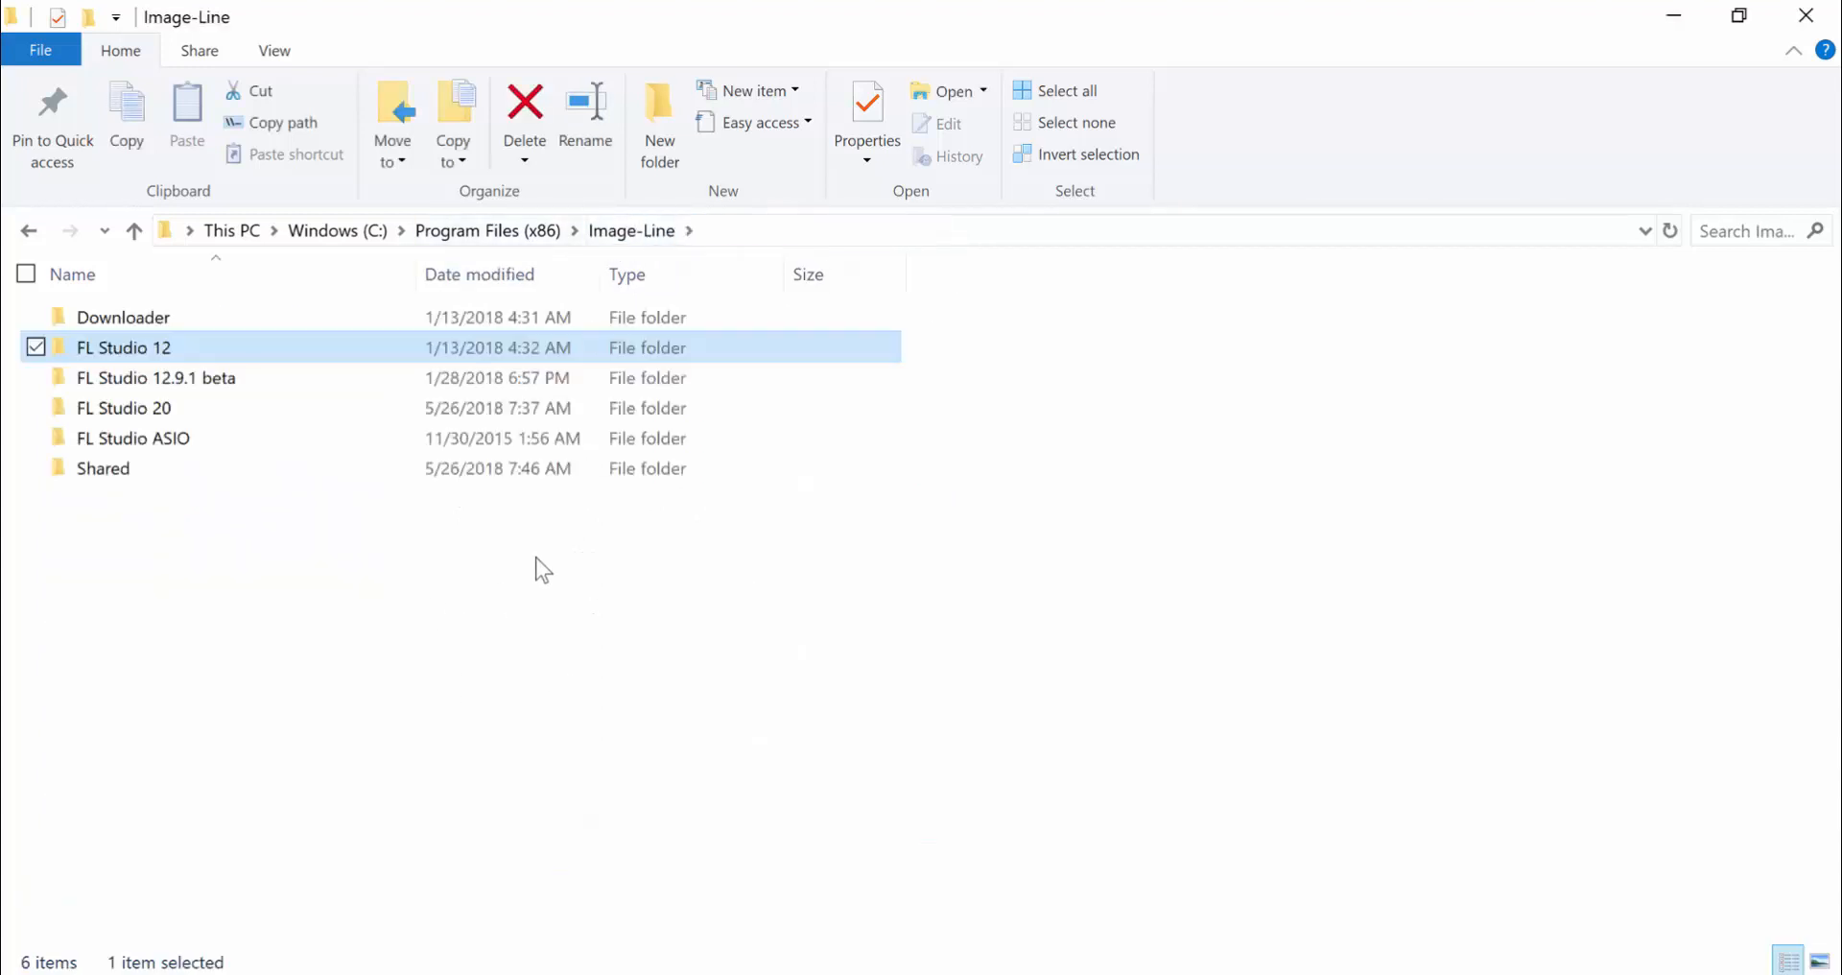
- From Program Files (x86), navigate into Image-Line > FL Studio 12 > Data > Backup
left_click(486, 231)
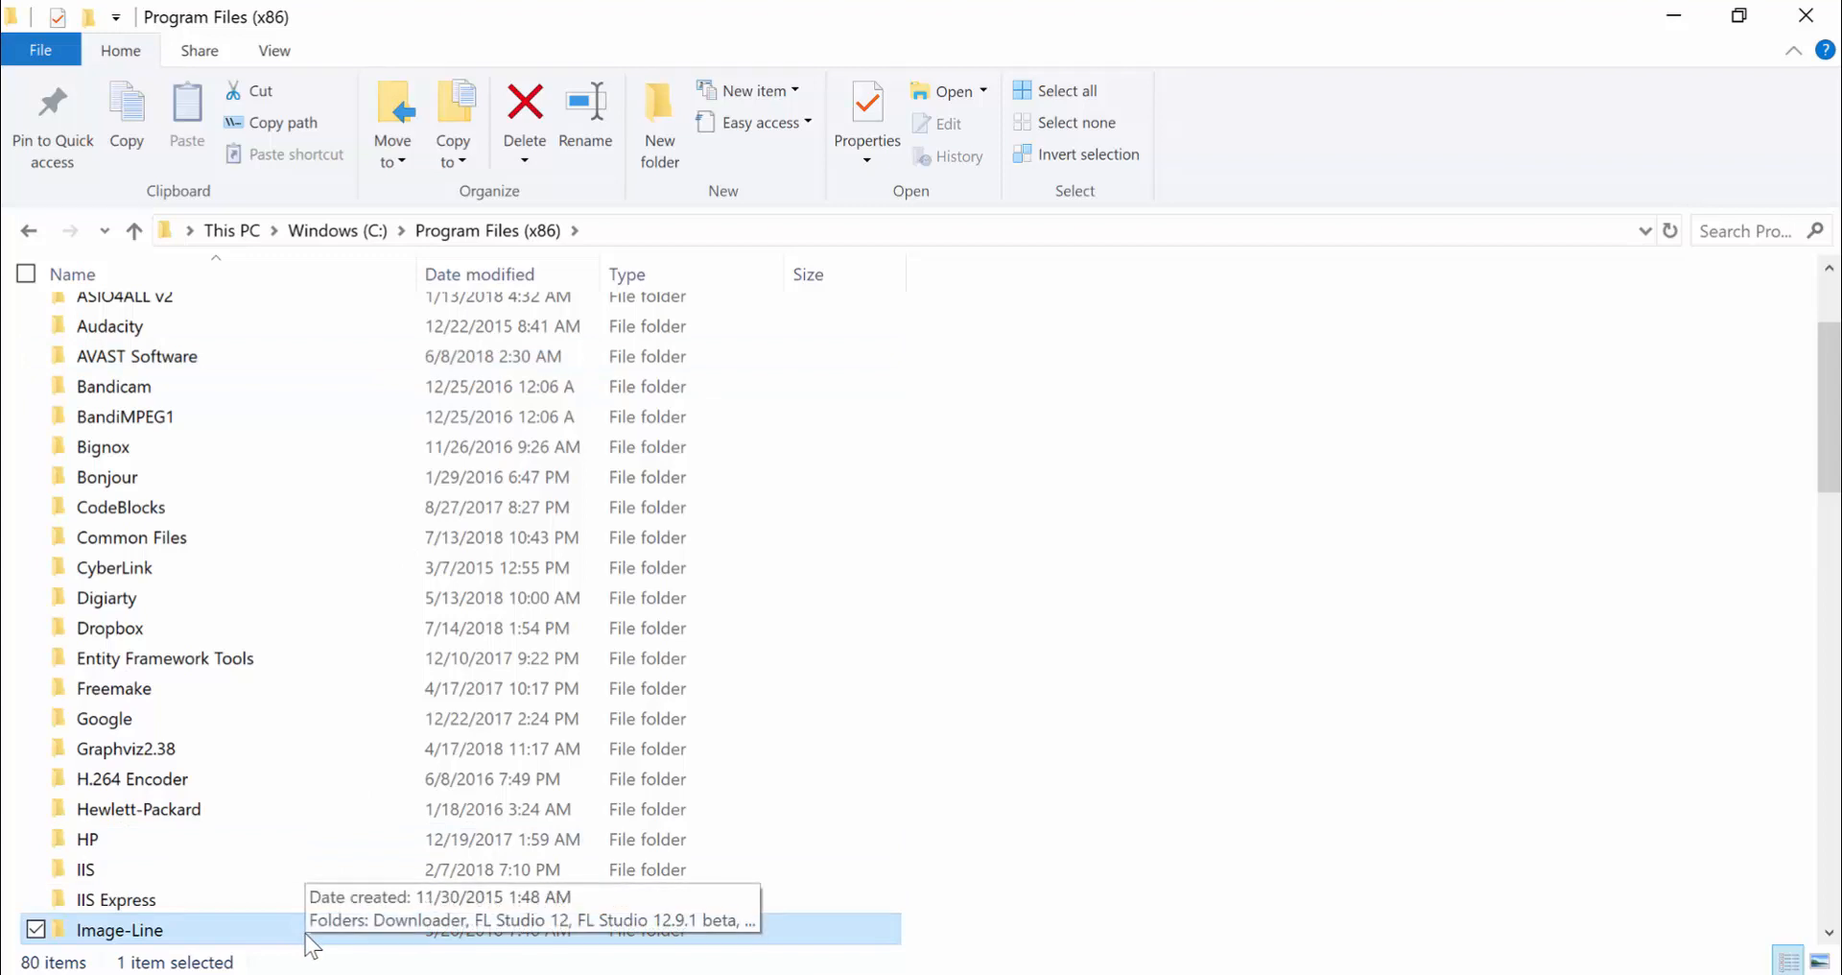
double_click(119, 929)
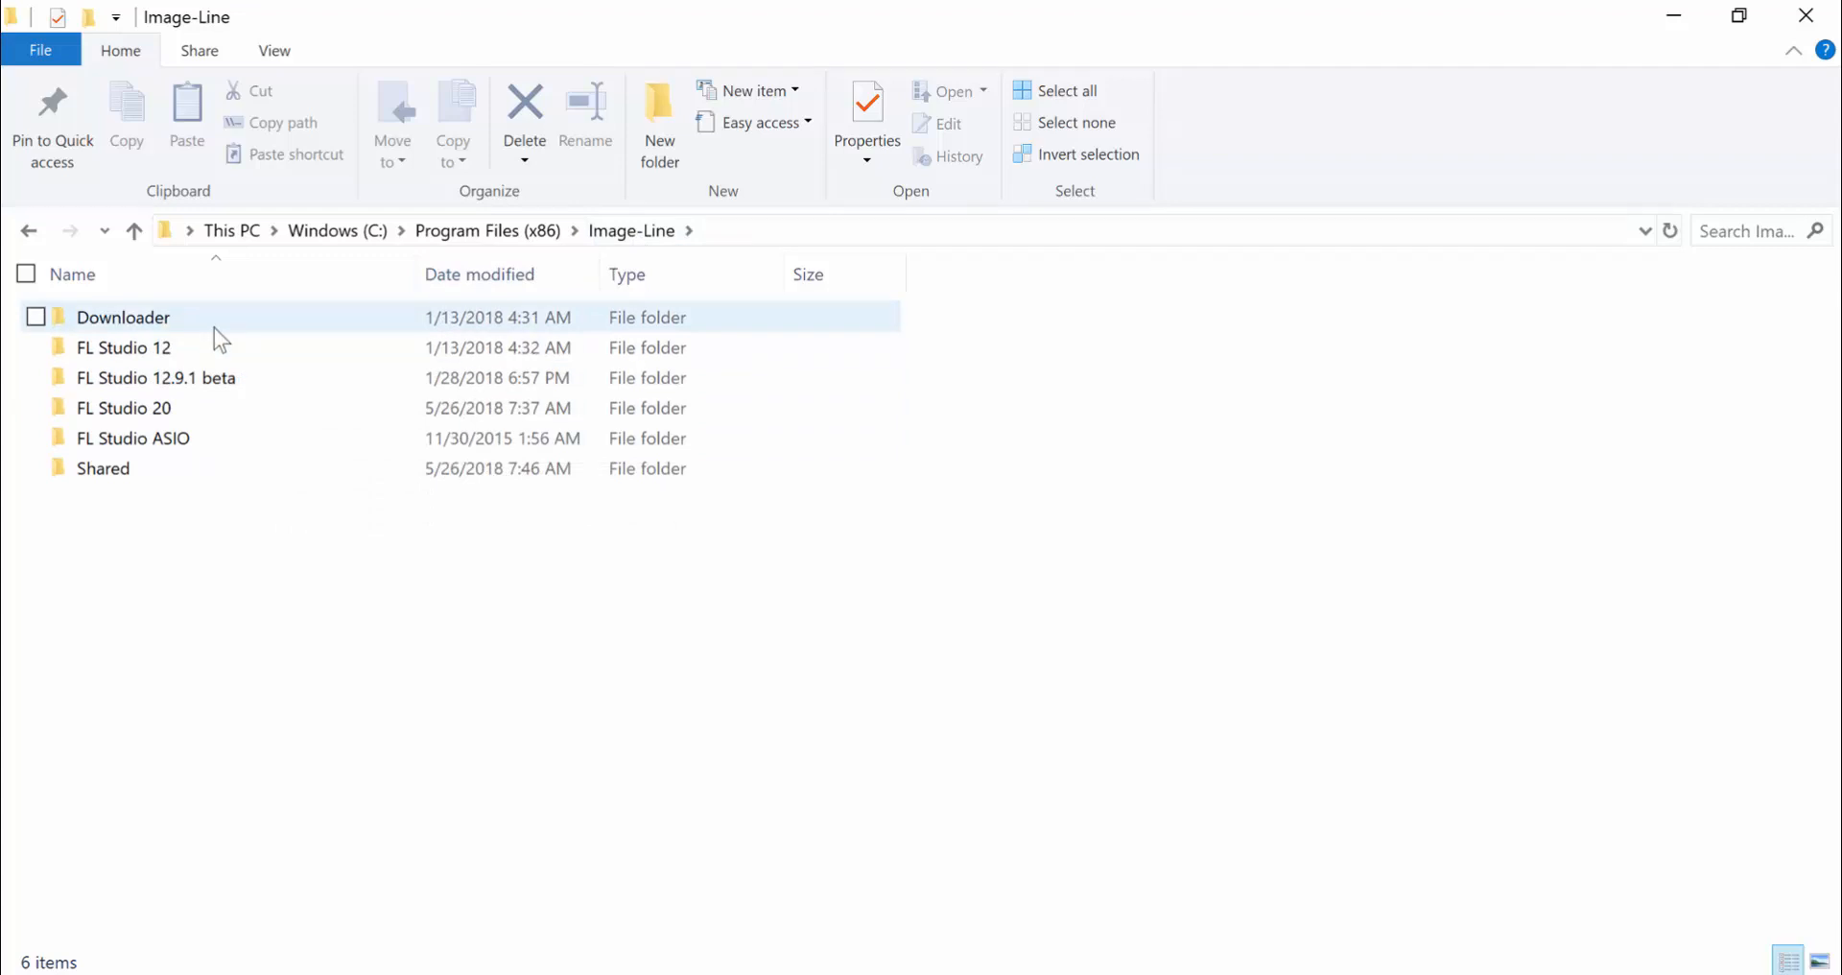
double_click(123, 347)
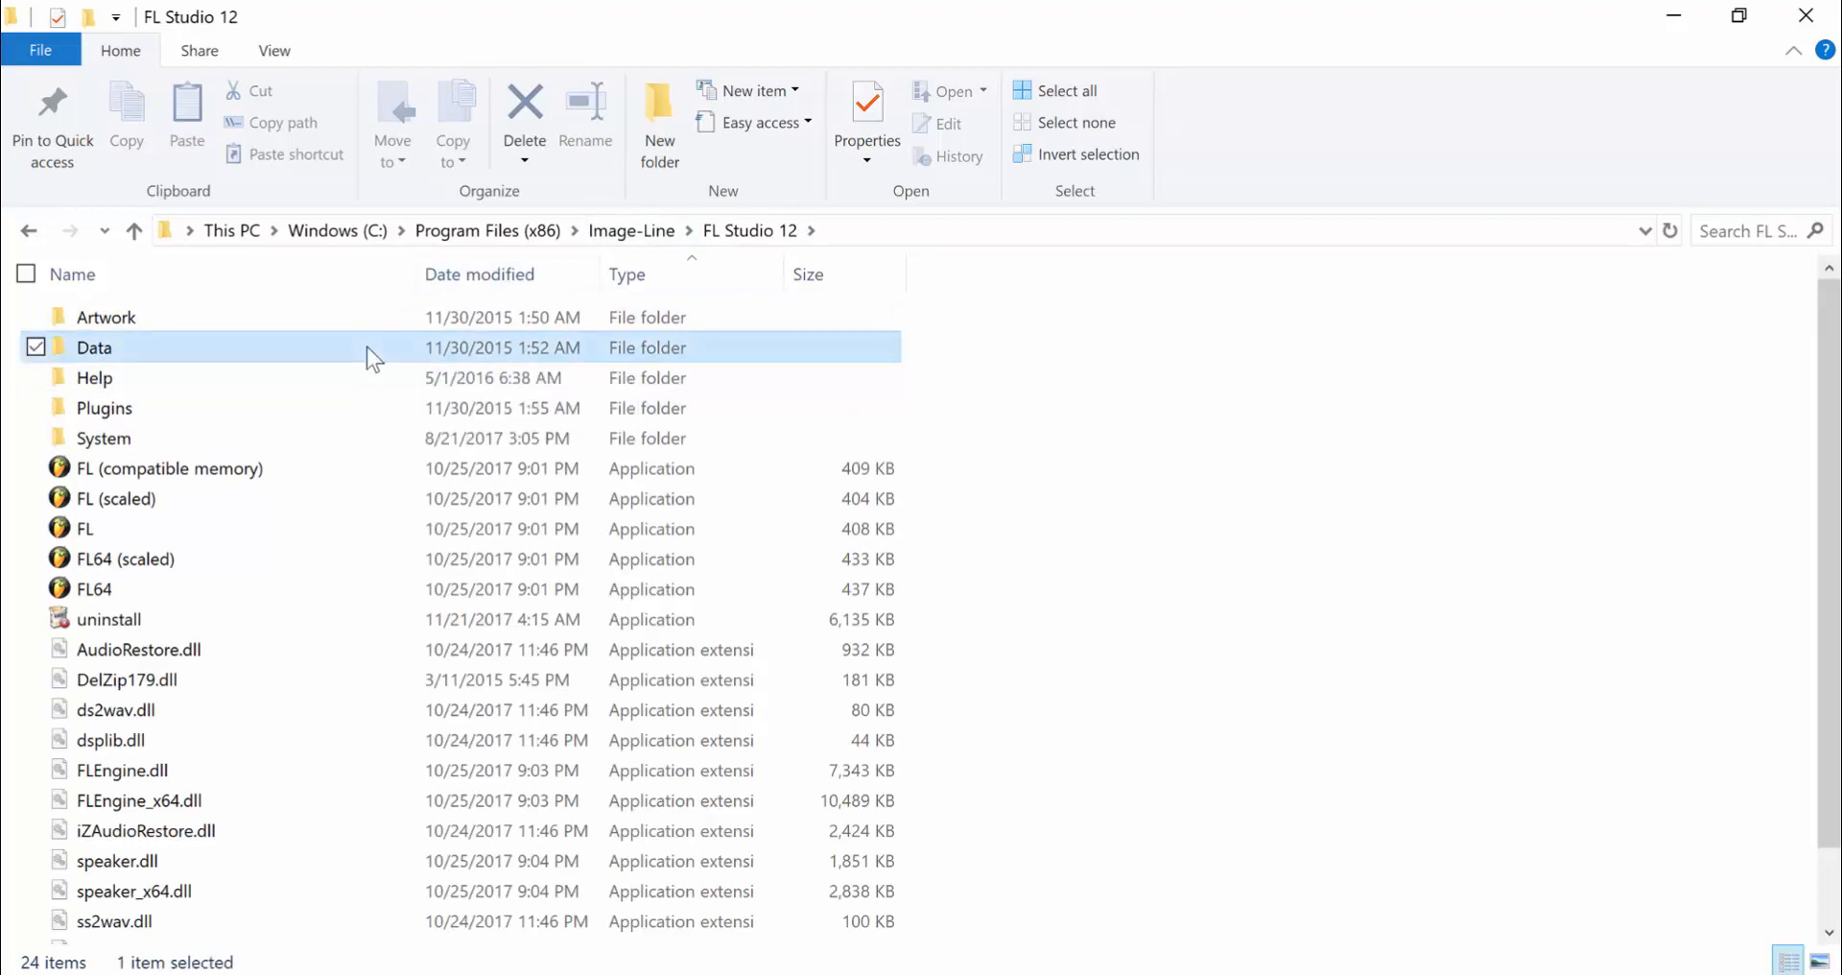
double_click(92, 347)
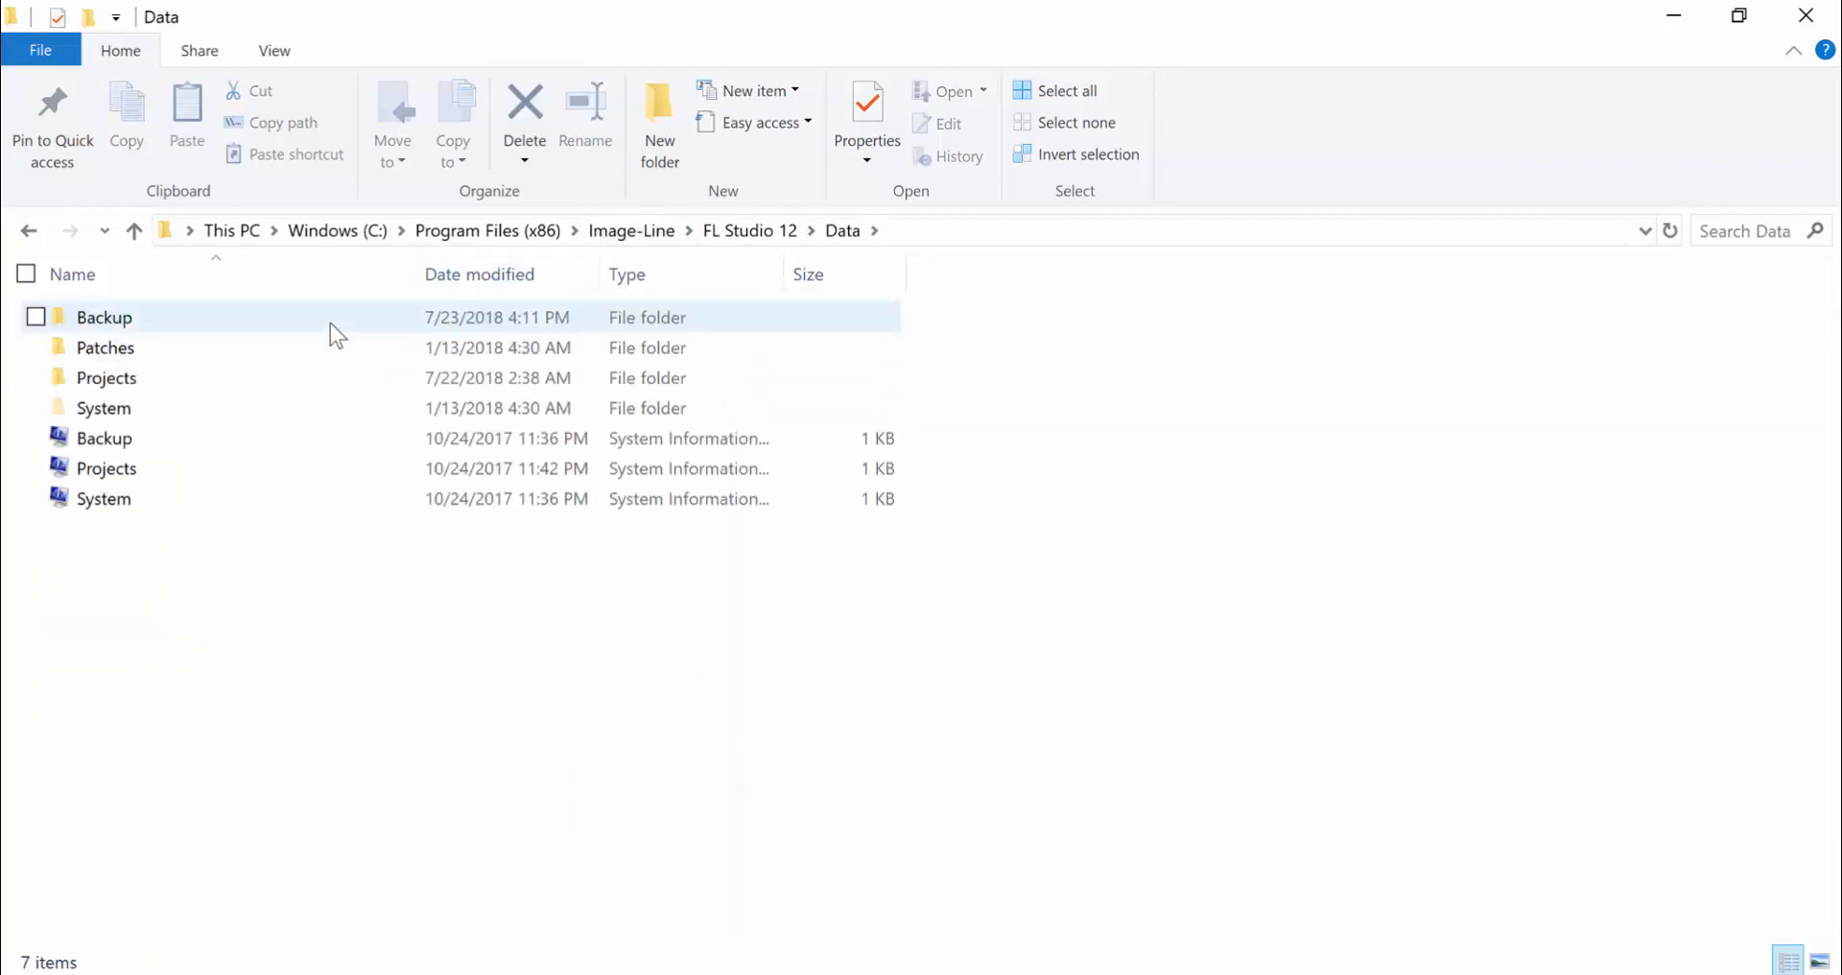
double_click(103, 316)
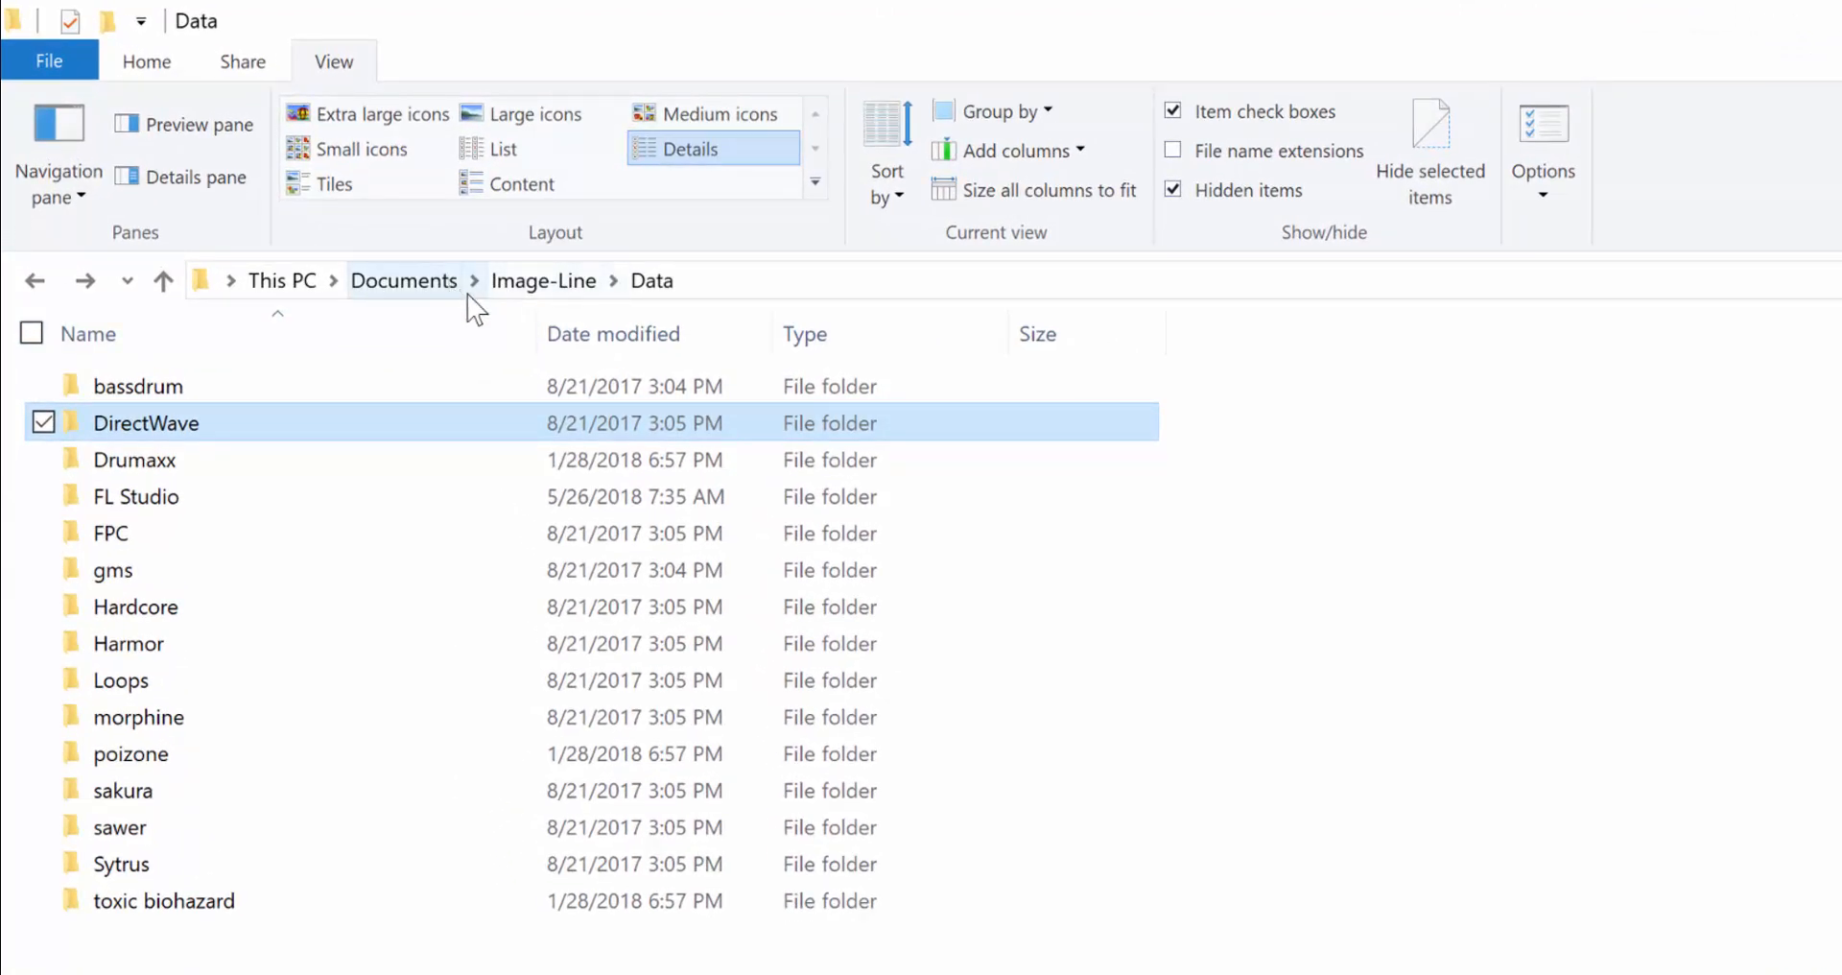
mouse_move(543, 280)
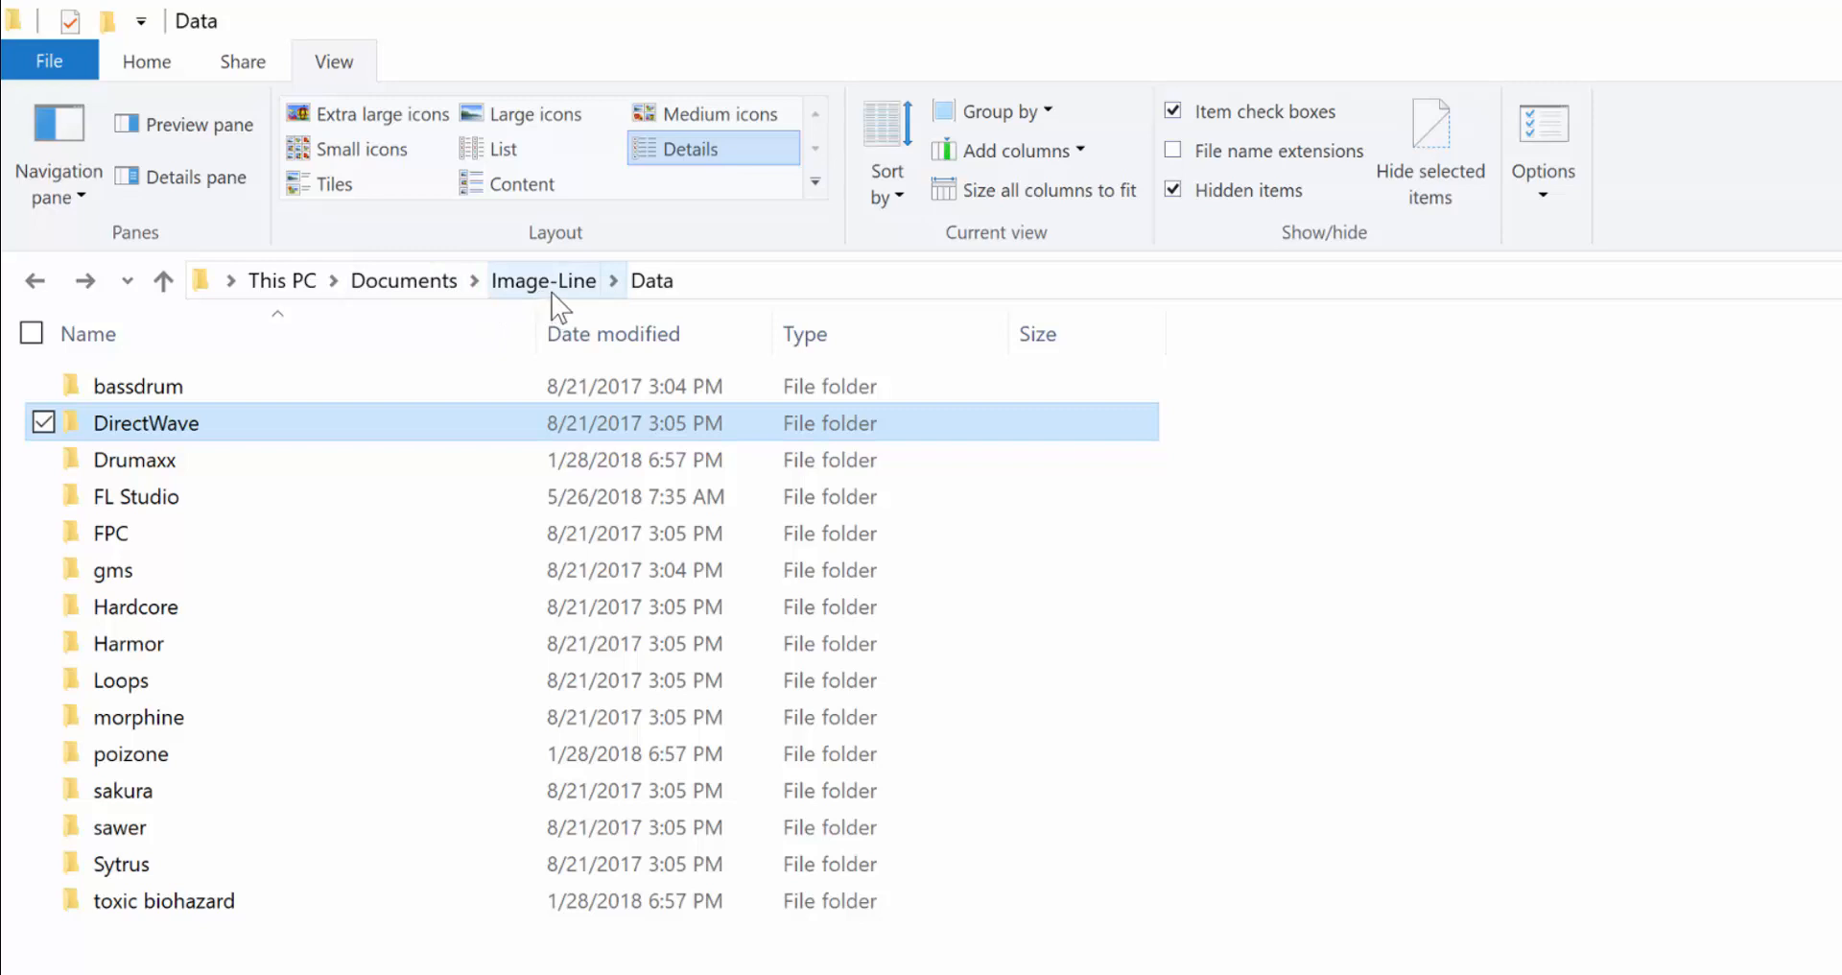
- From the Documents Image-Line folder, navigate into Data > FL Studio
left_click(543, 280)
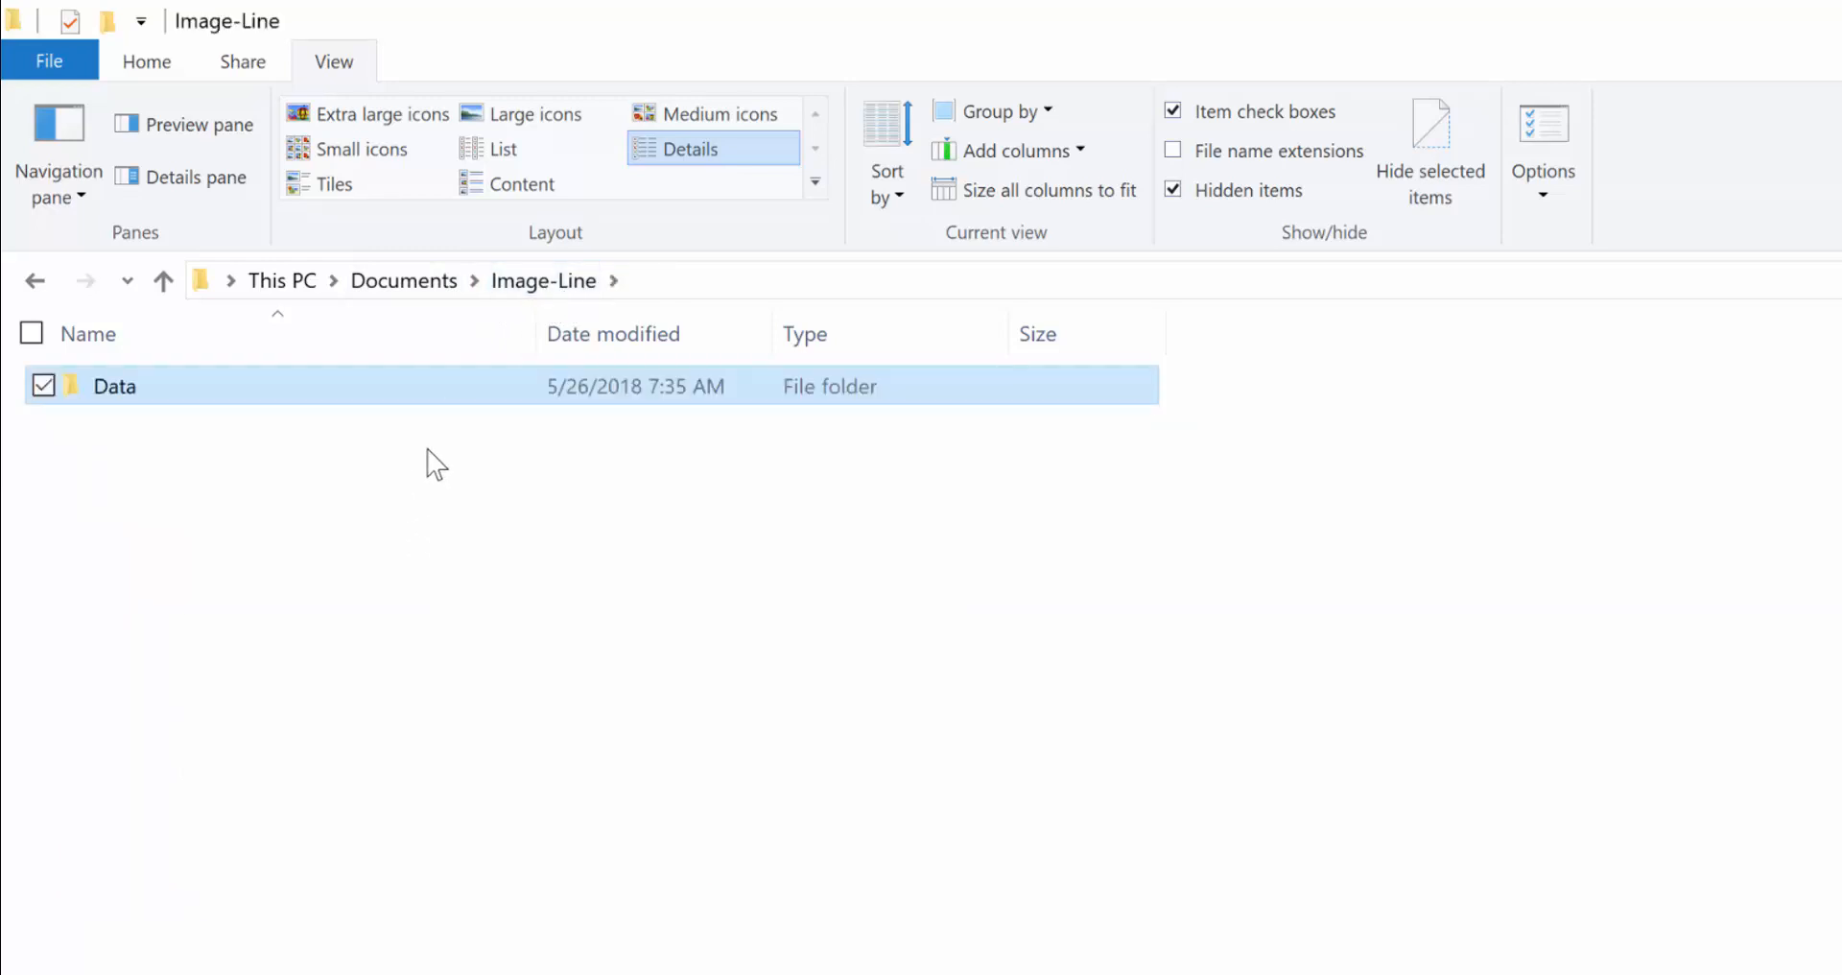
left_click(422, 470)
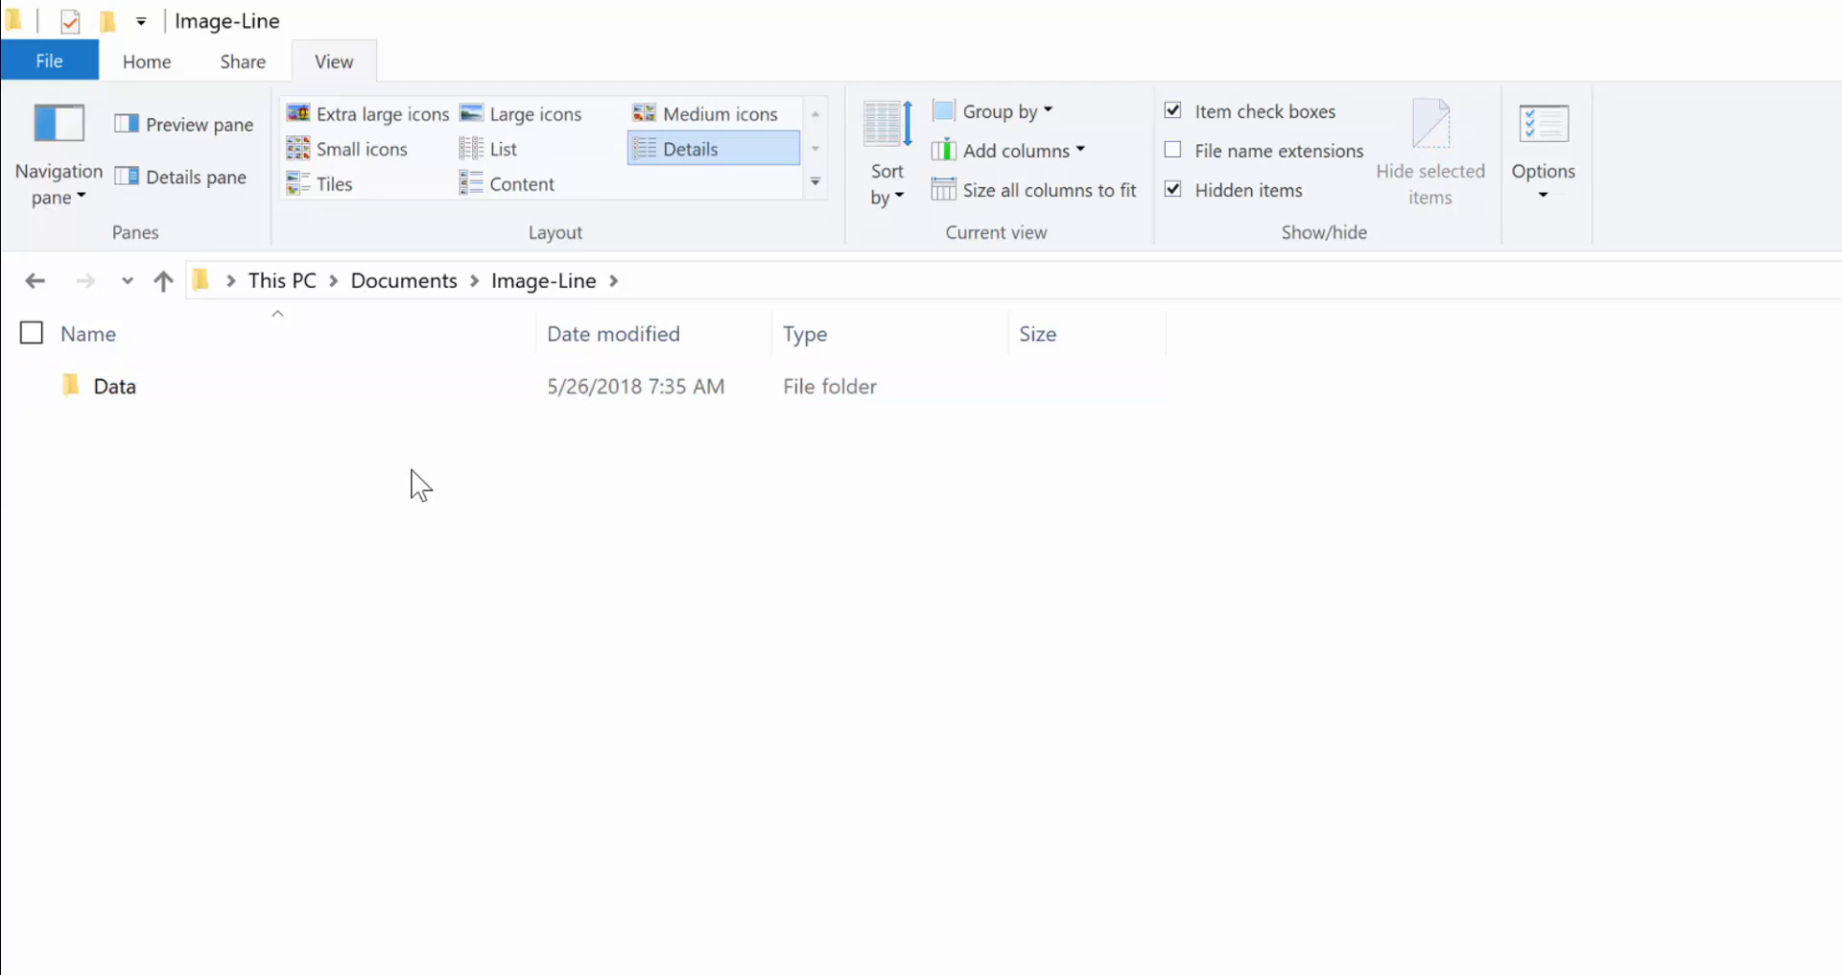
mouse_move(438, 427)
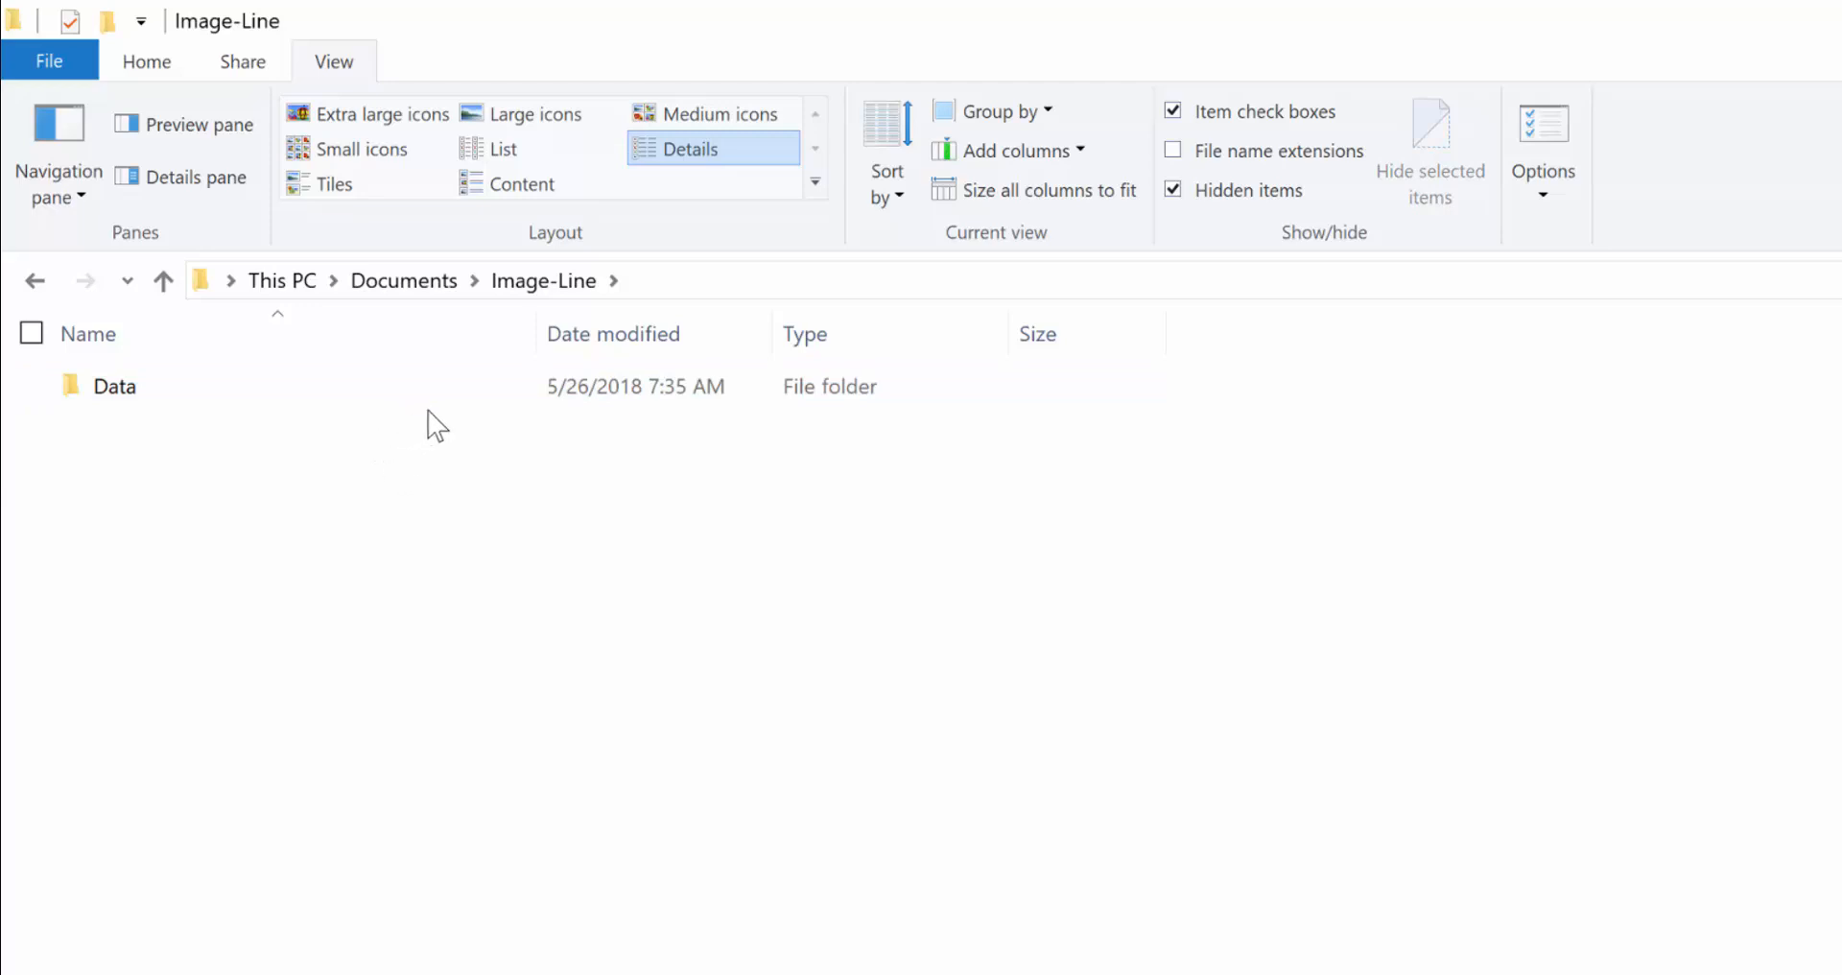
double_click(116, 386)
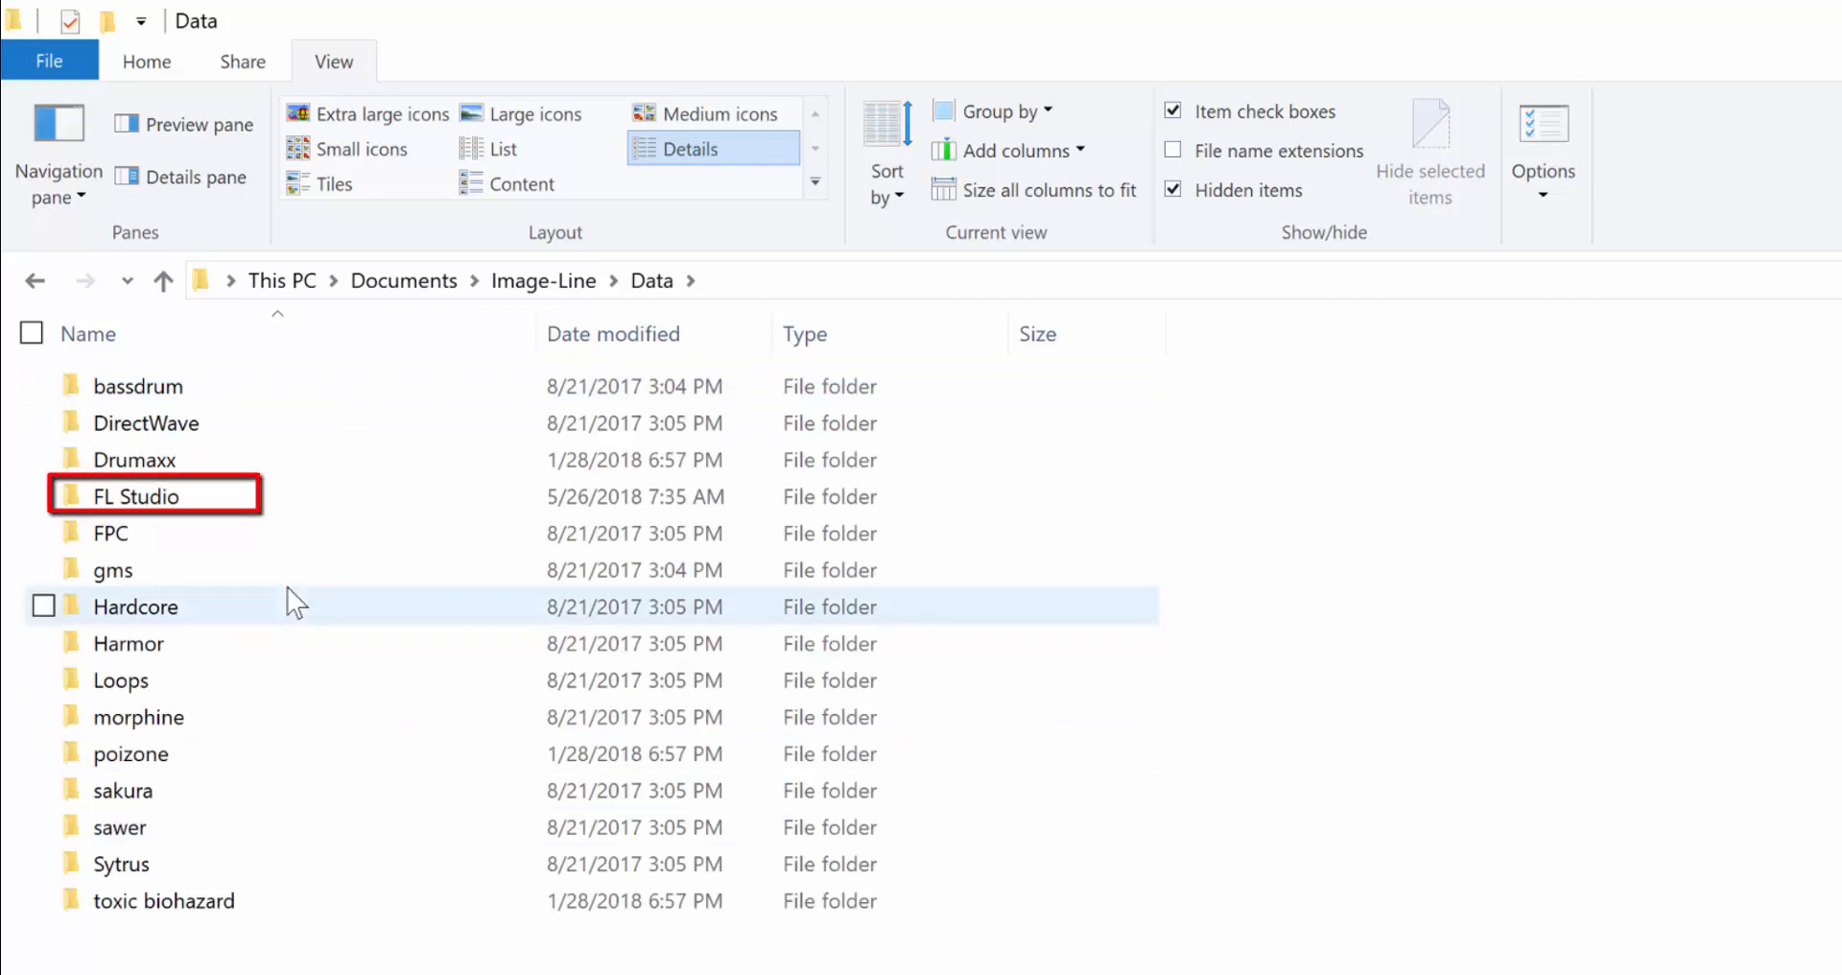
left_click(134, 495)
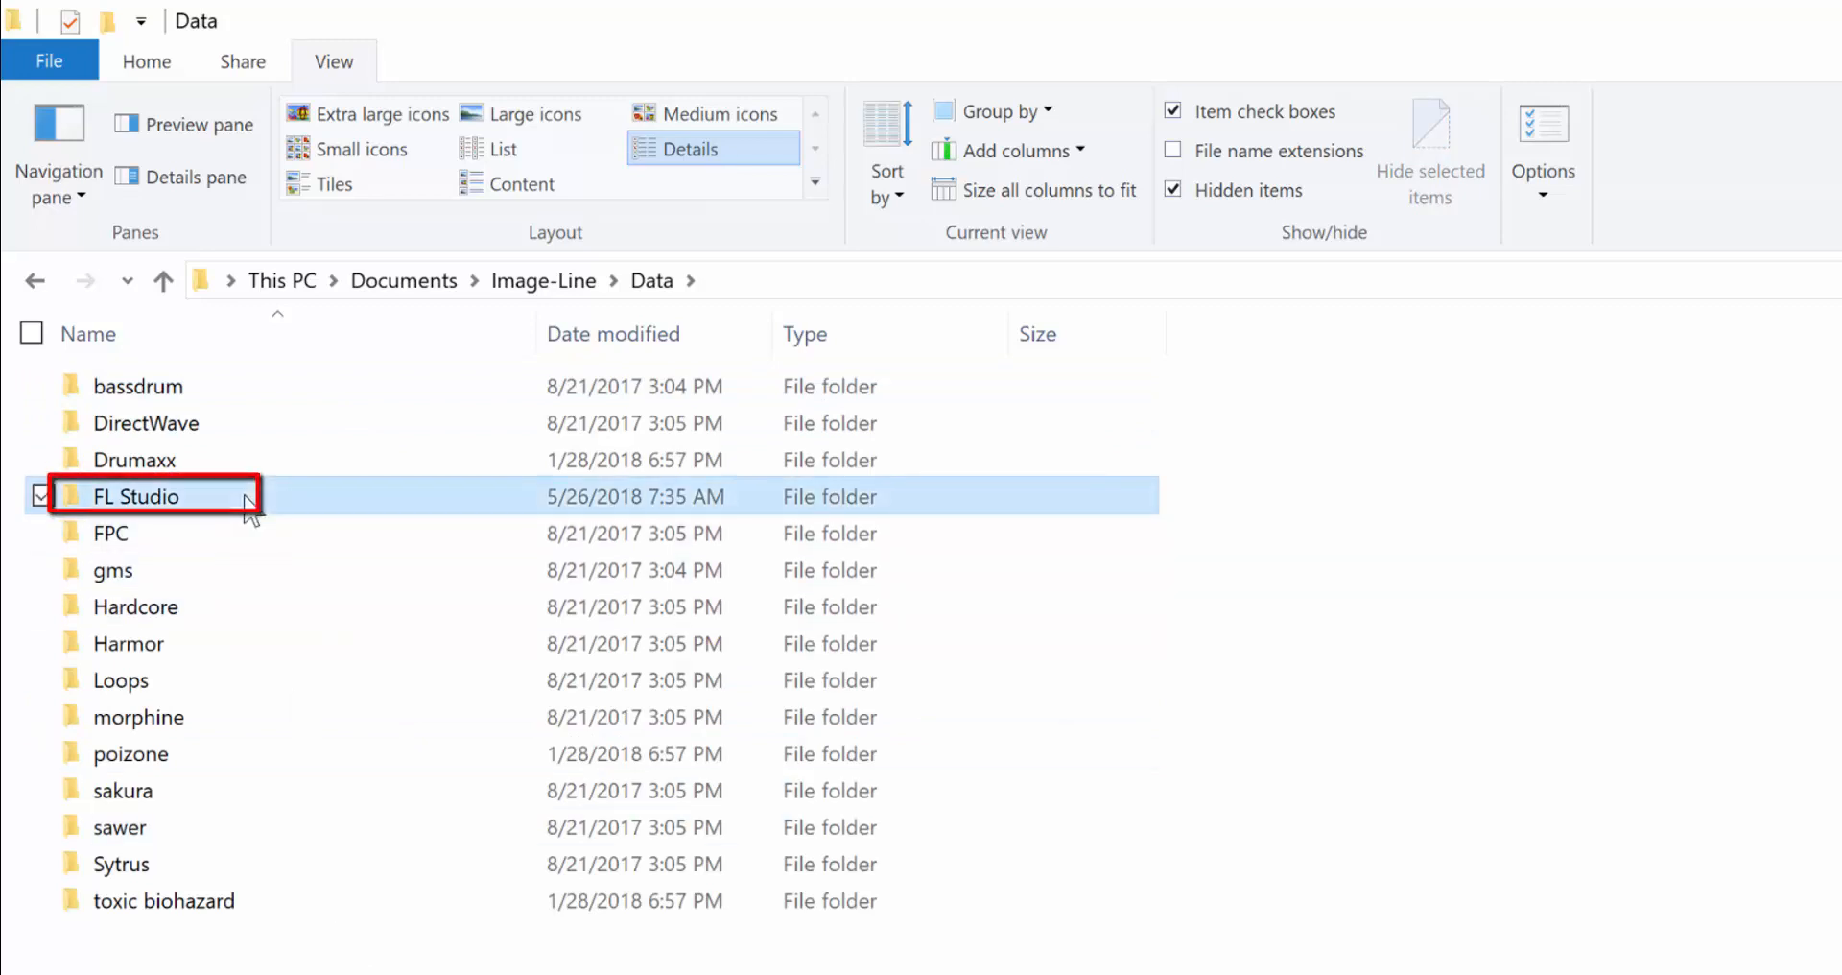
double_click(128, 495)
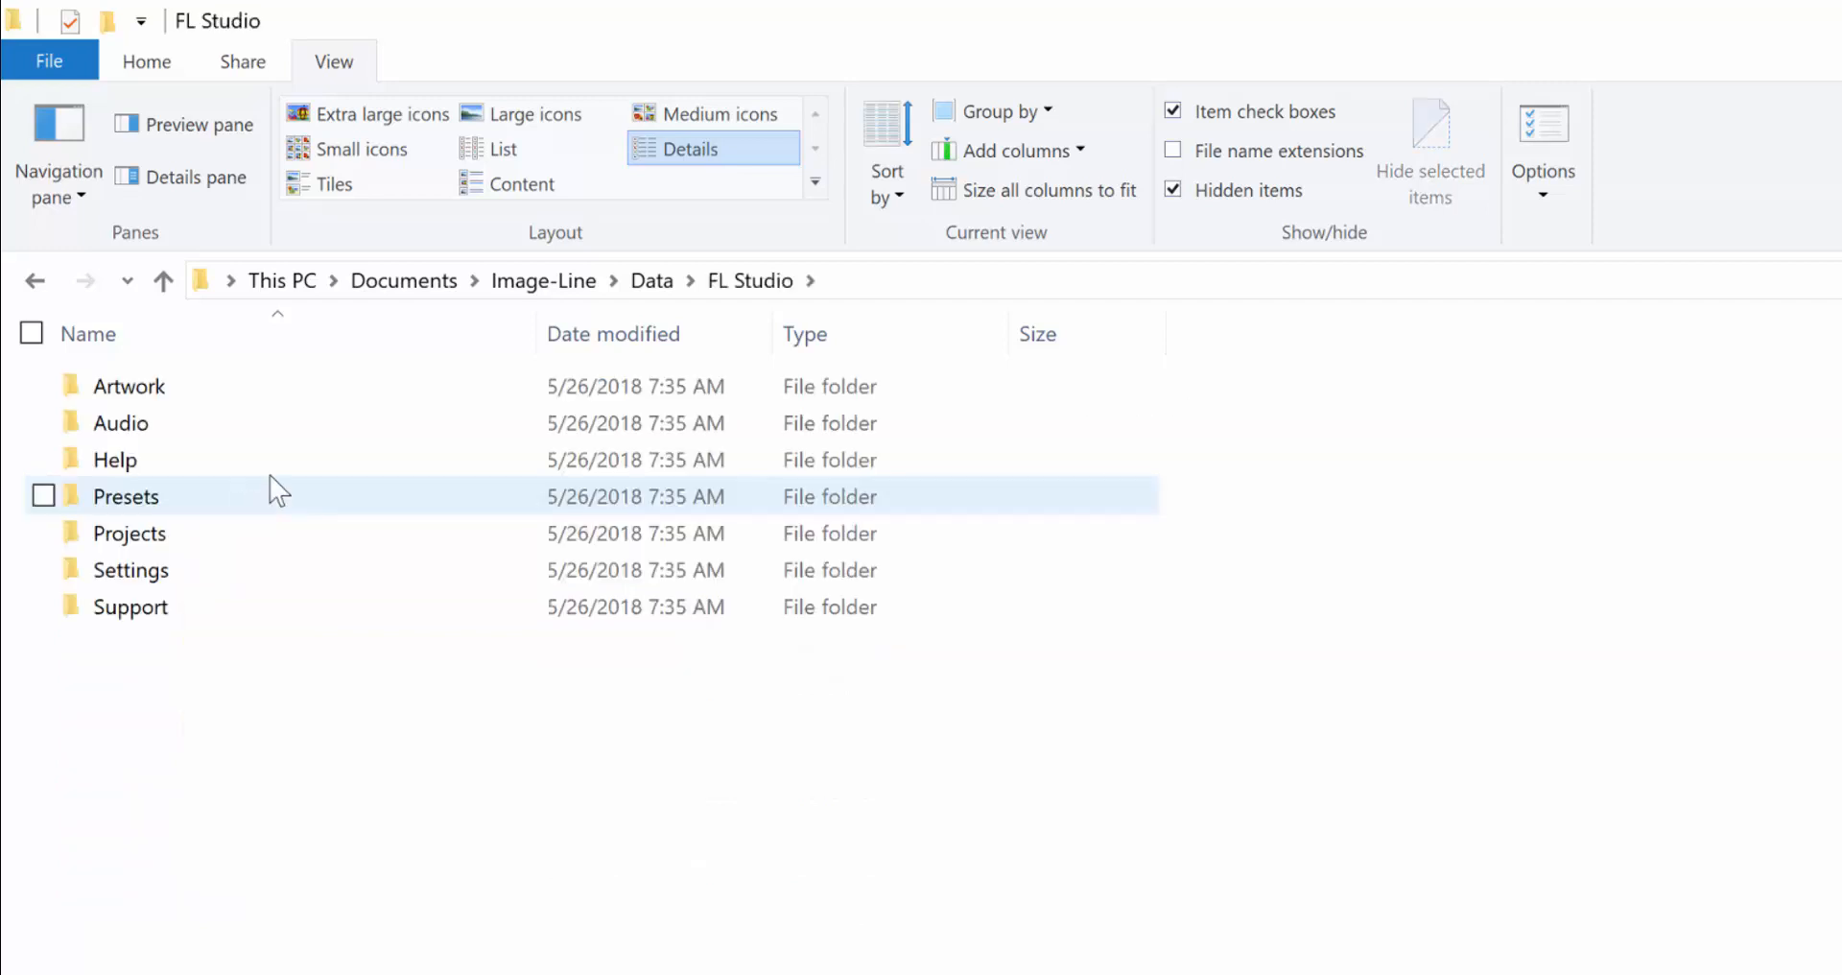
- Go into the Projects folder listing Backup, Project bones and Templates
left_click(119, 423)
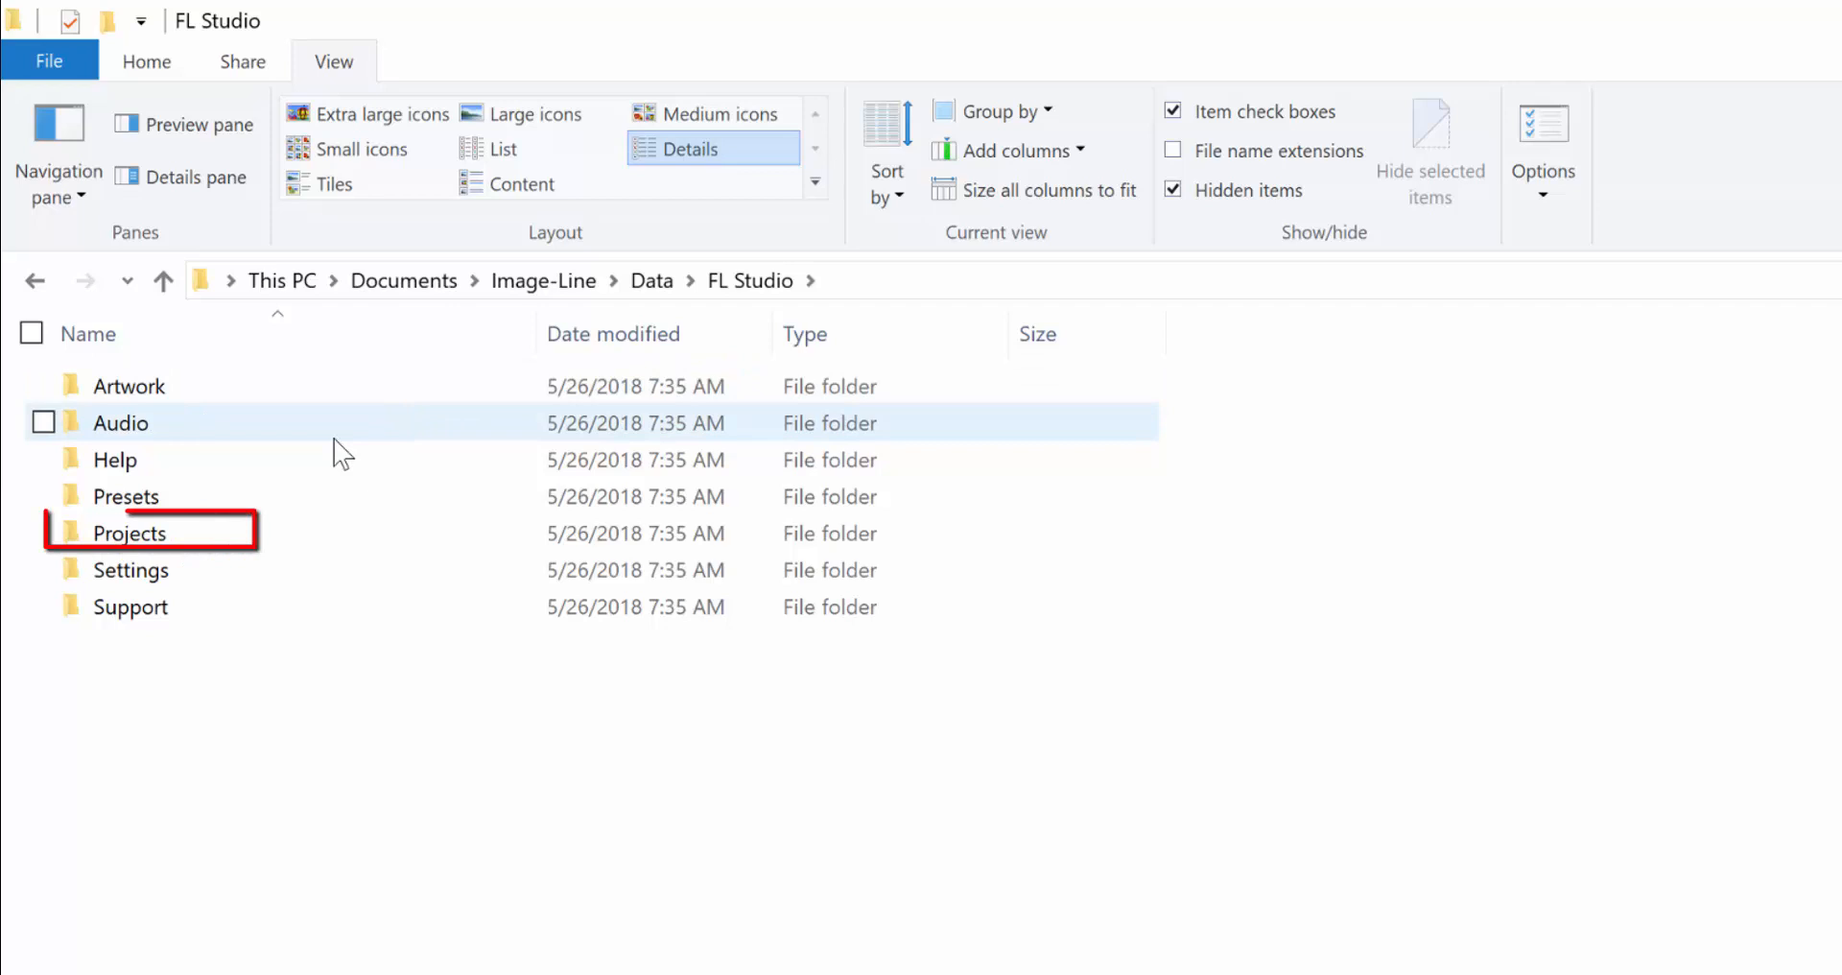
left_click(45, 495)
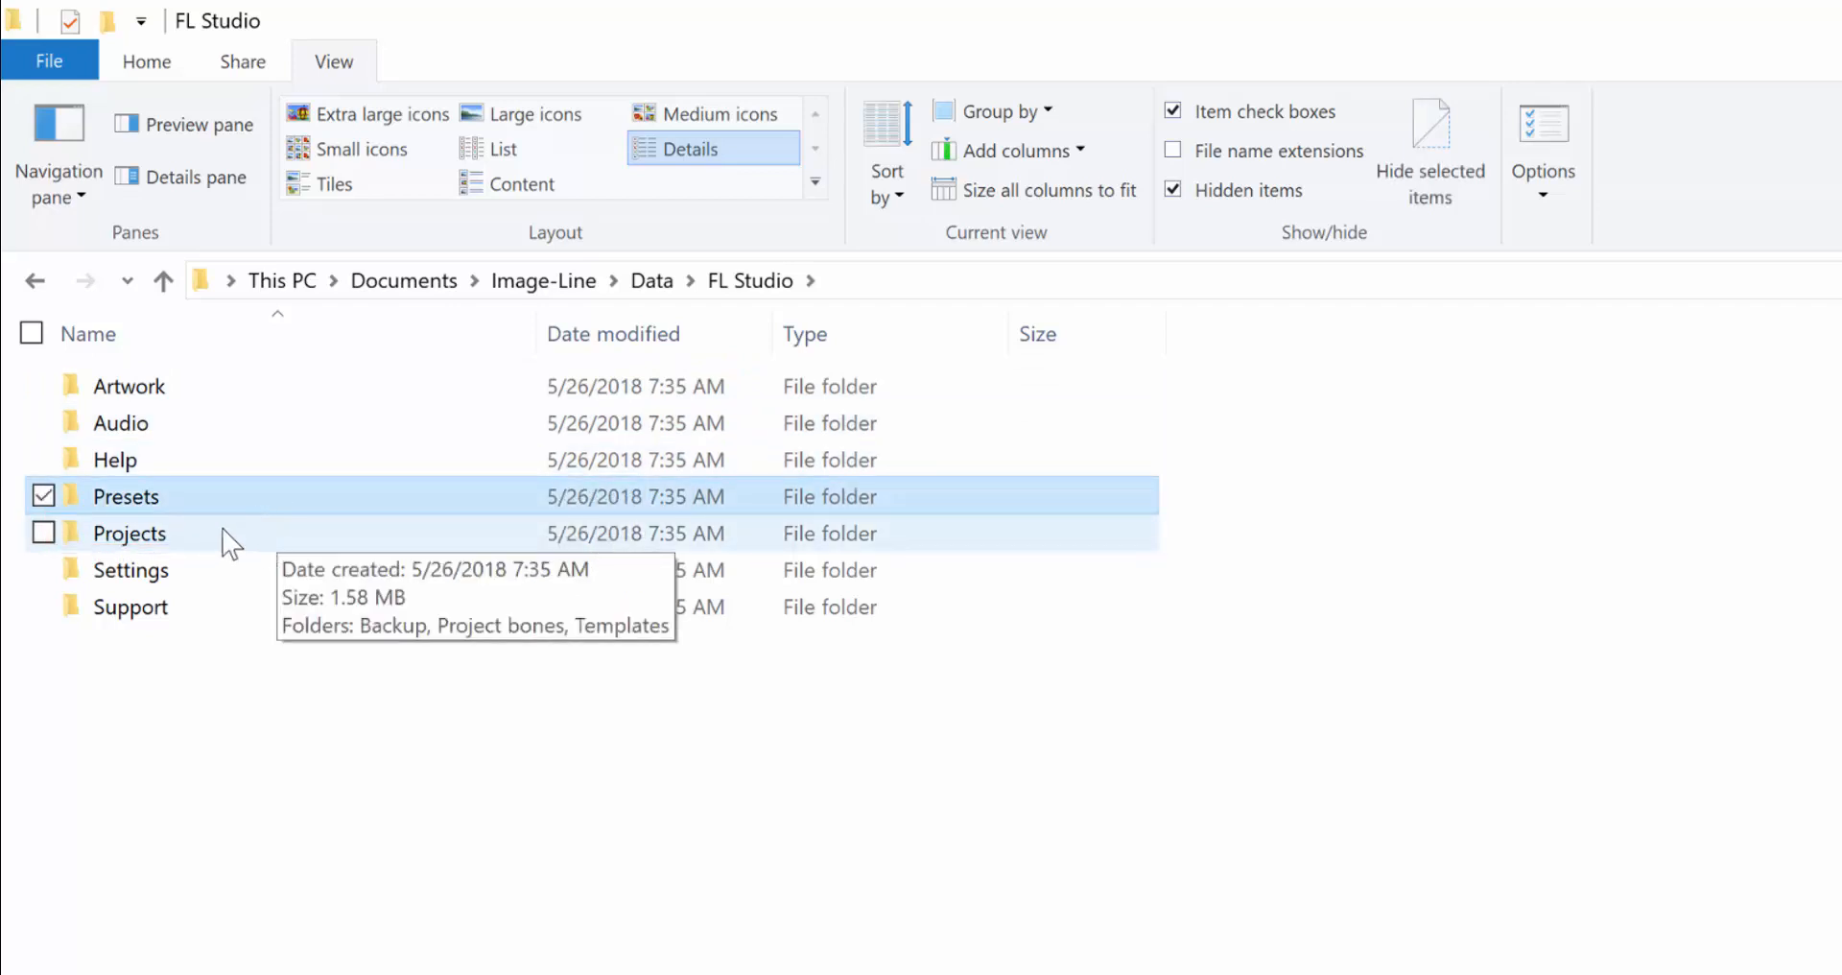
double_click(128, 532)
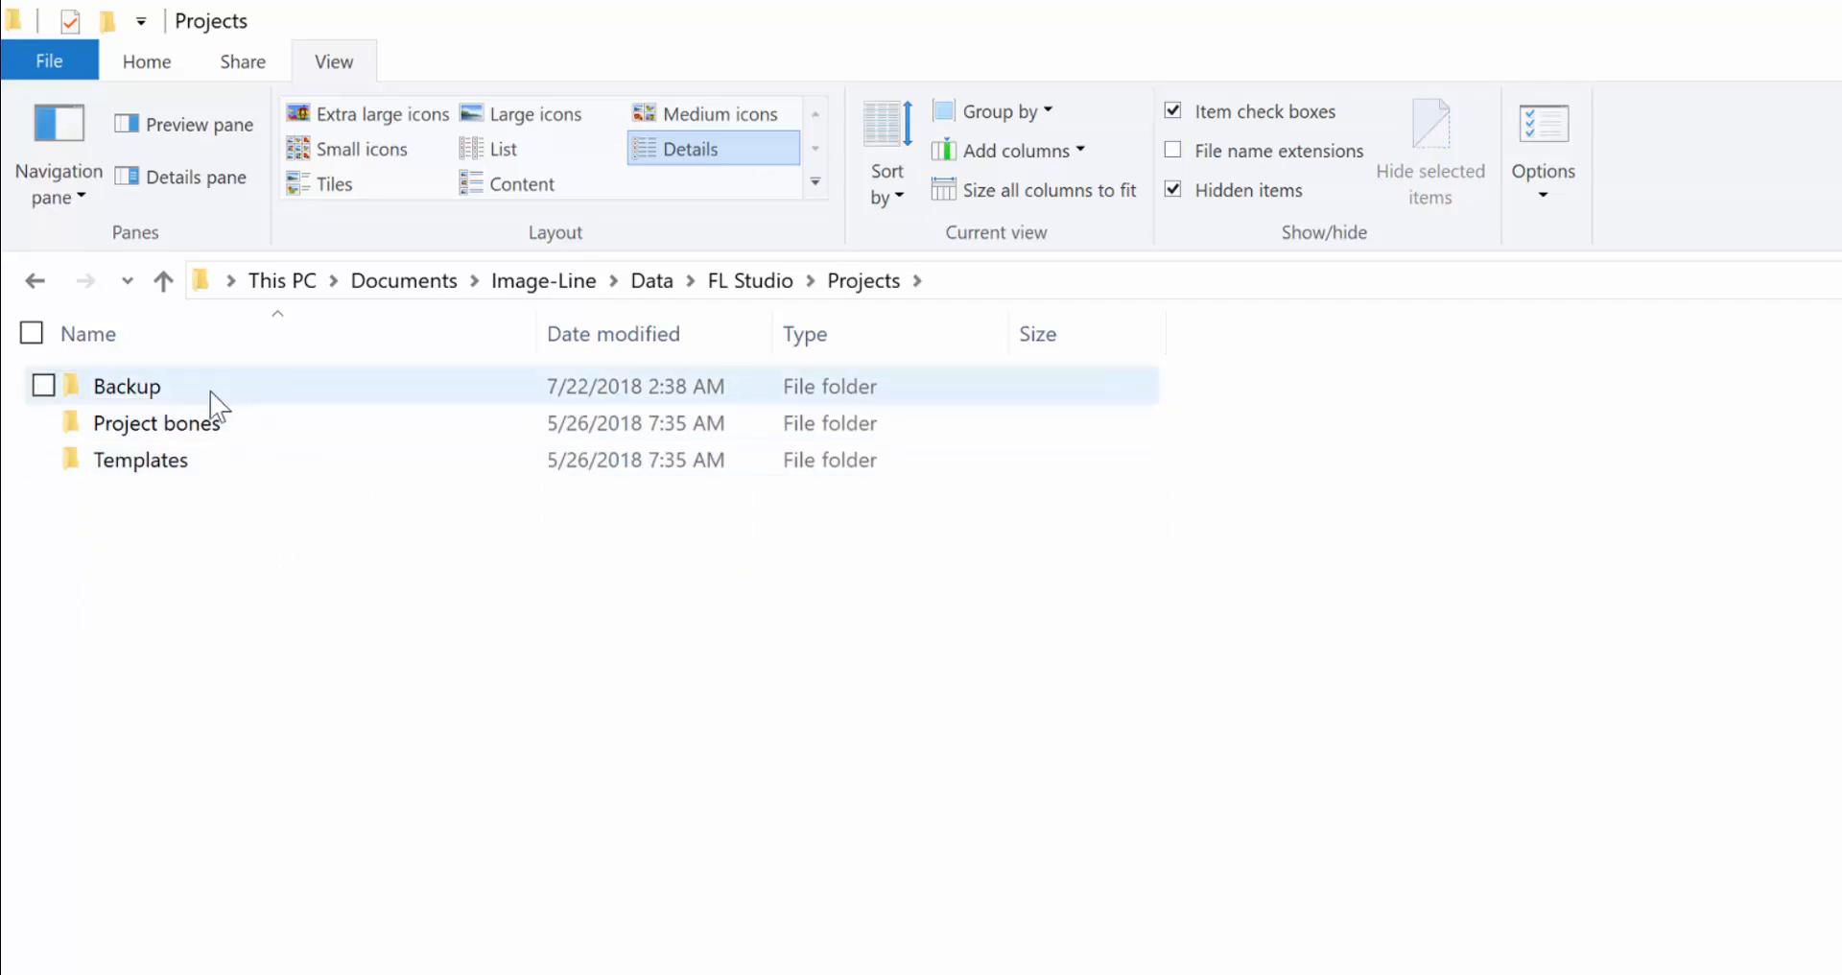
double_click(127, 385)
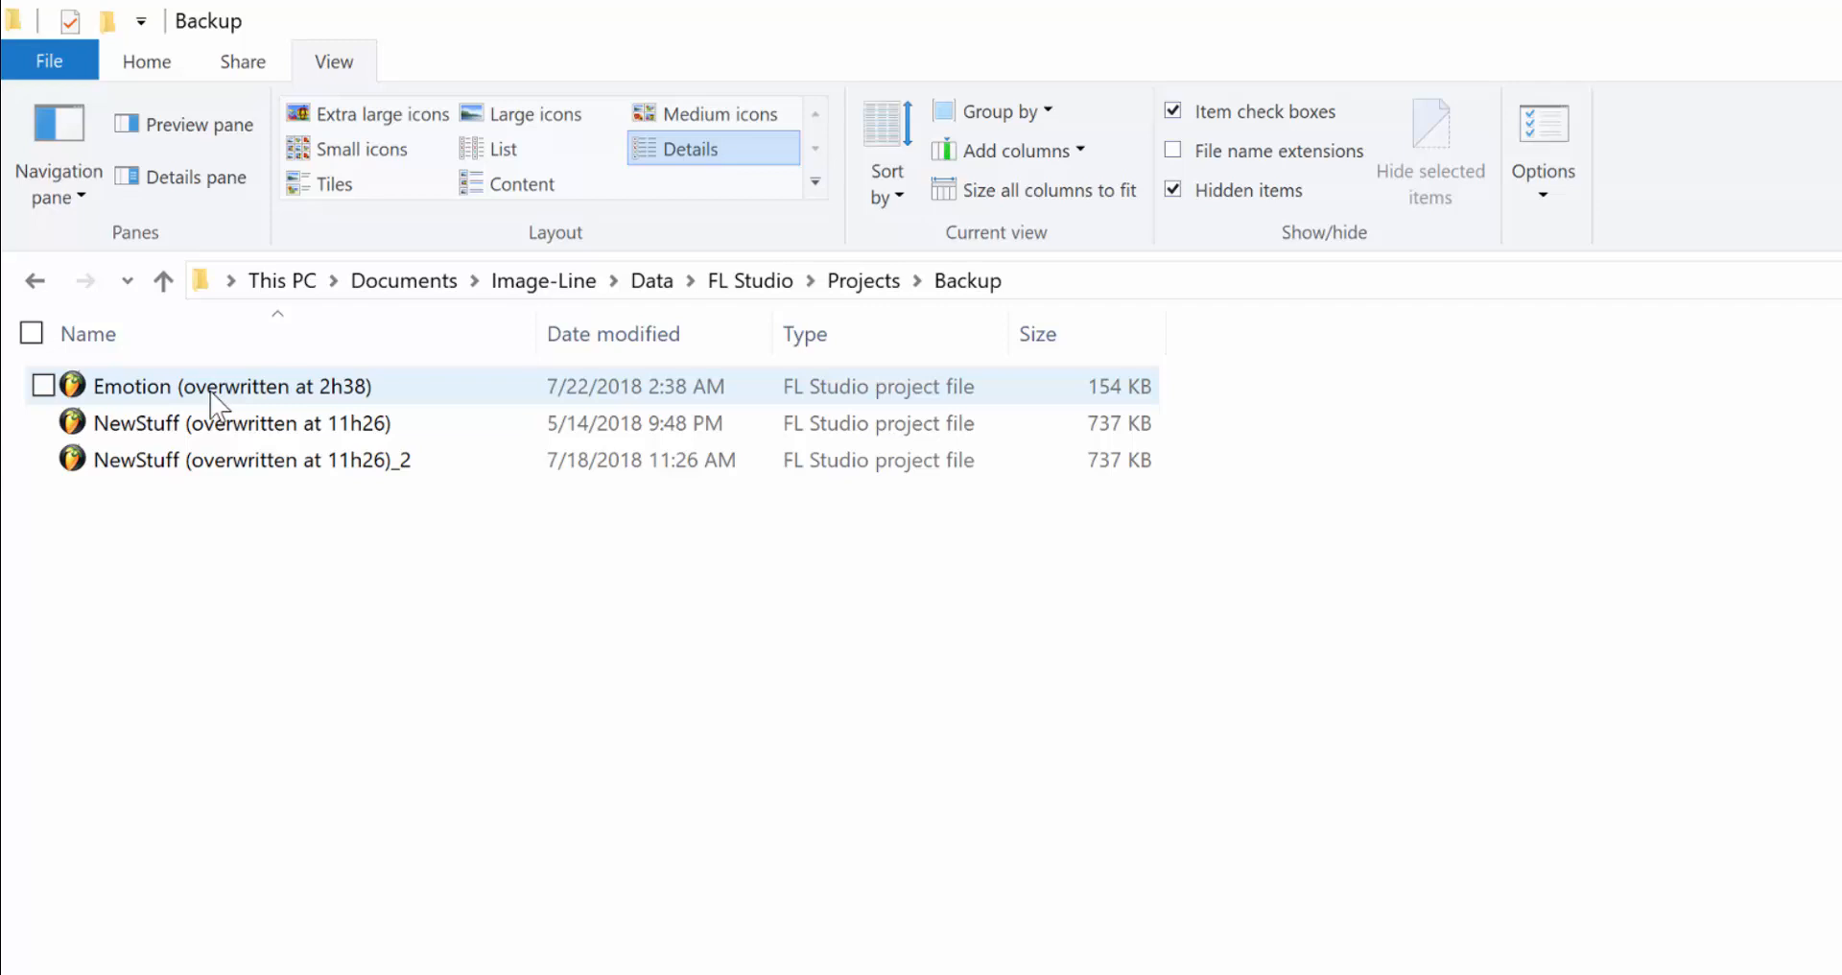
left_click(458, 587)
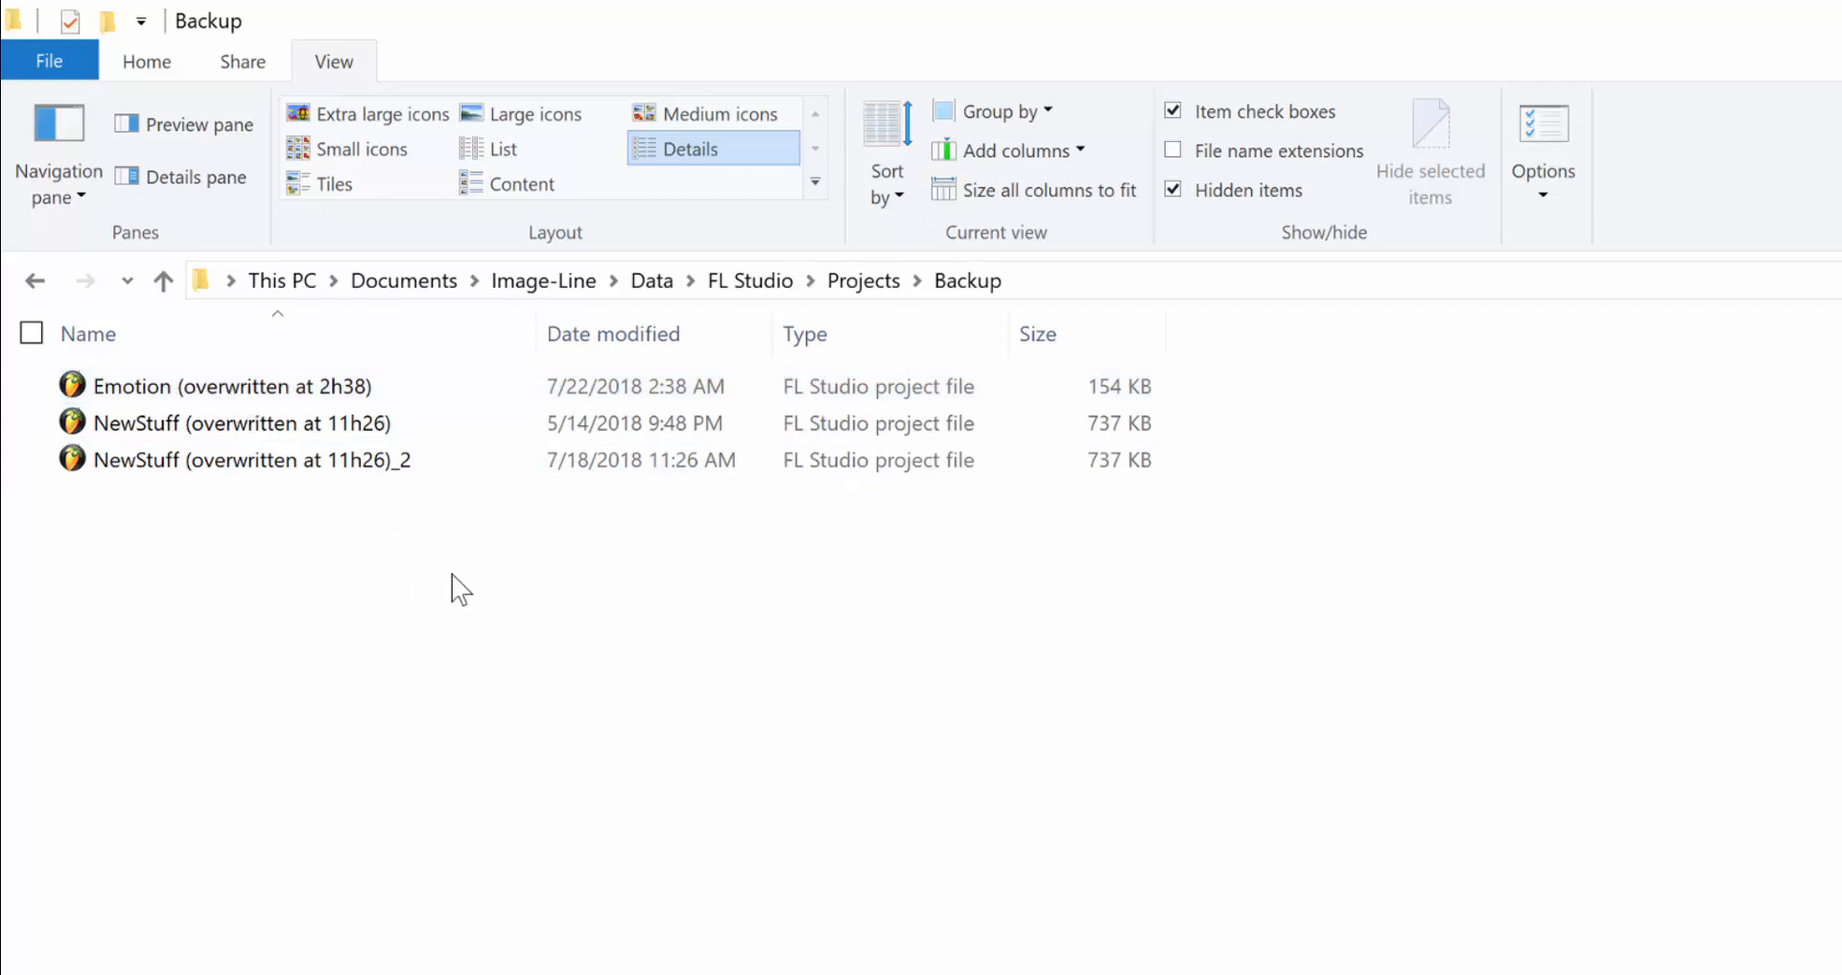
mouse_move(802, 442)
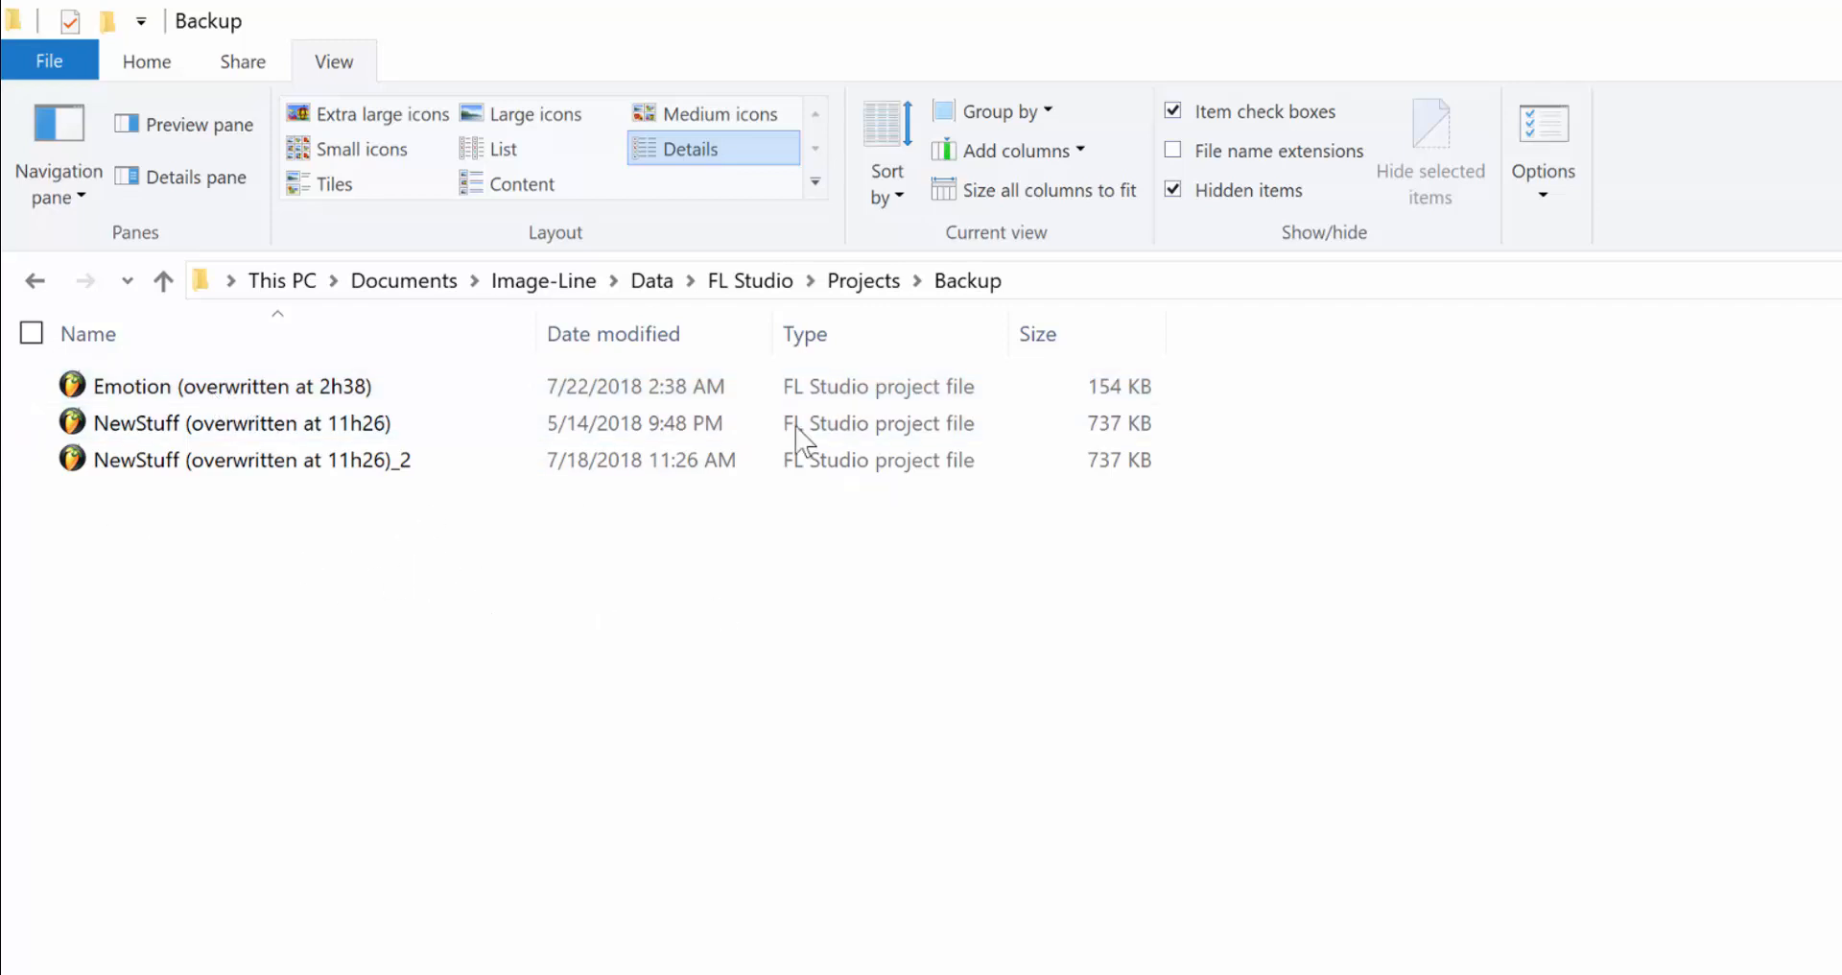
left_click(232, 386)
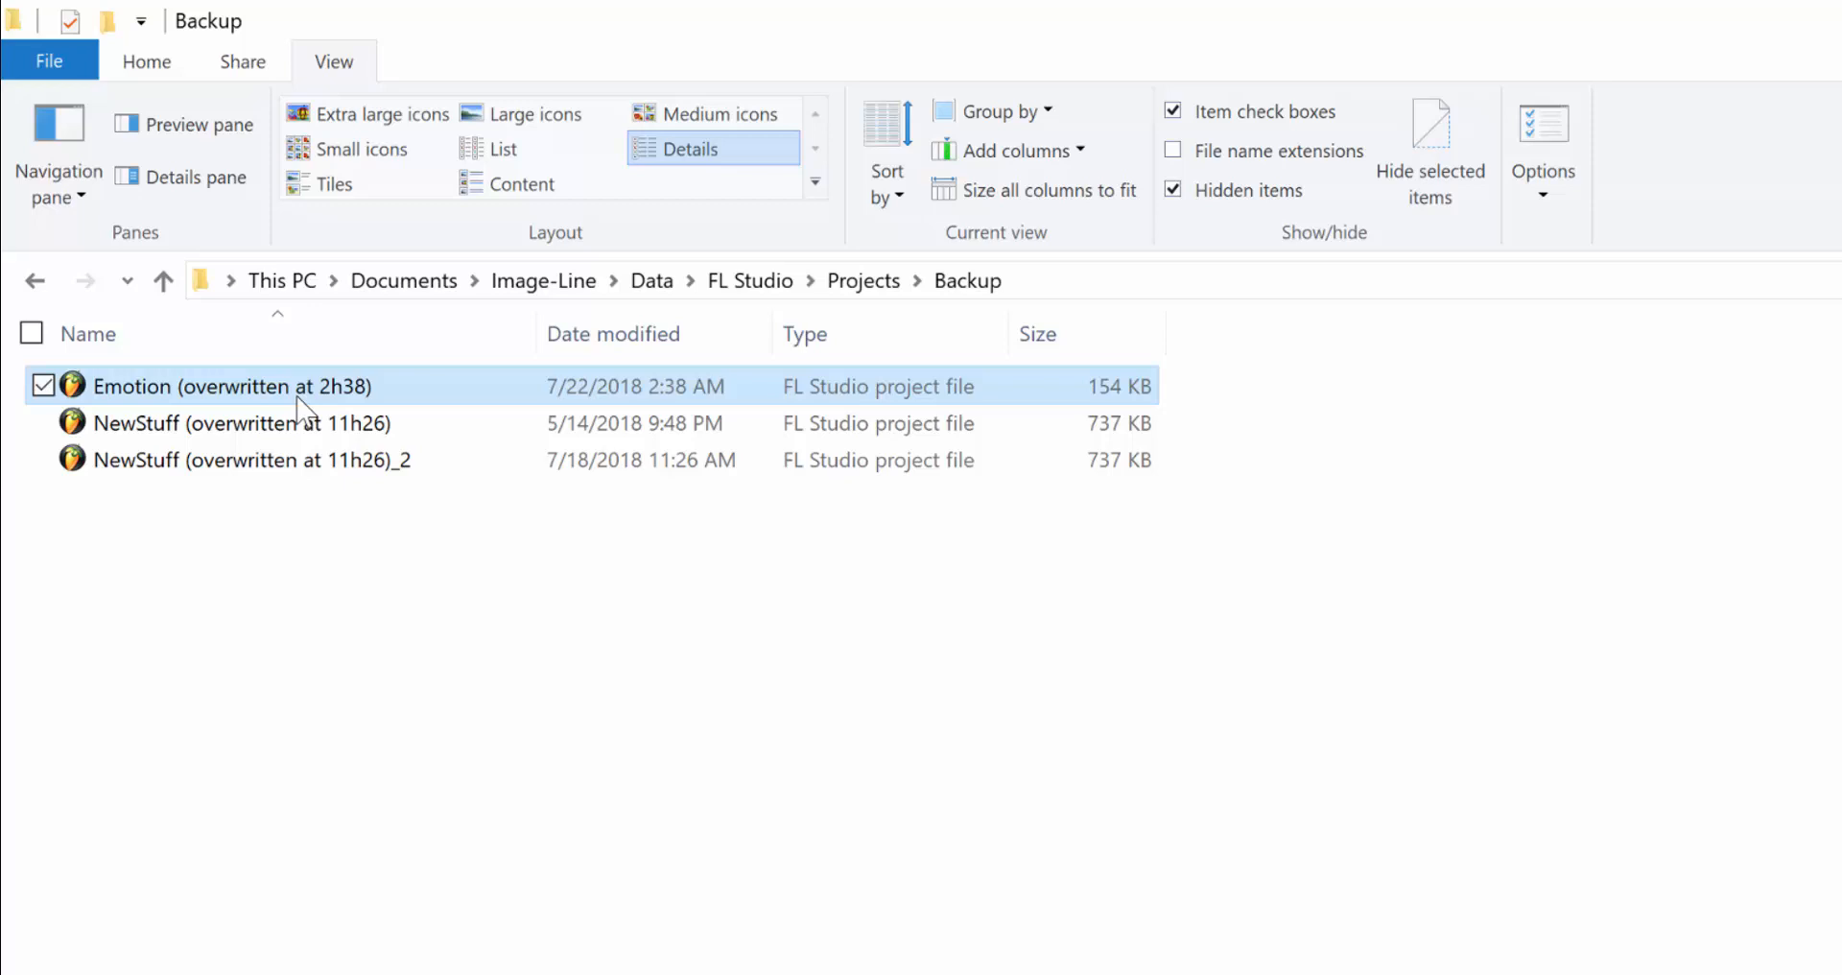
mouse_move(908, 407)
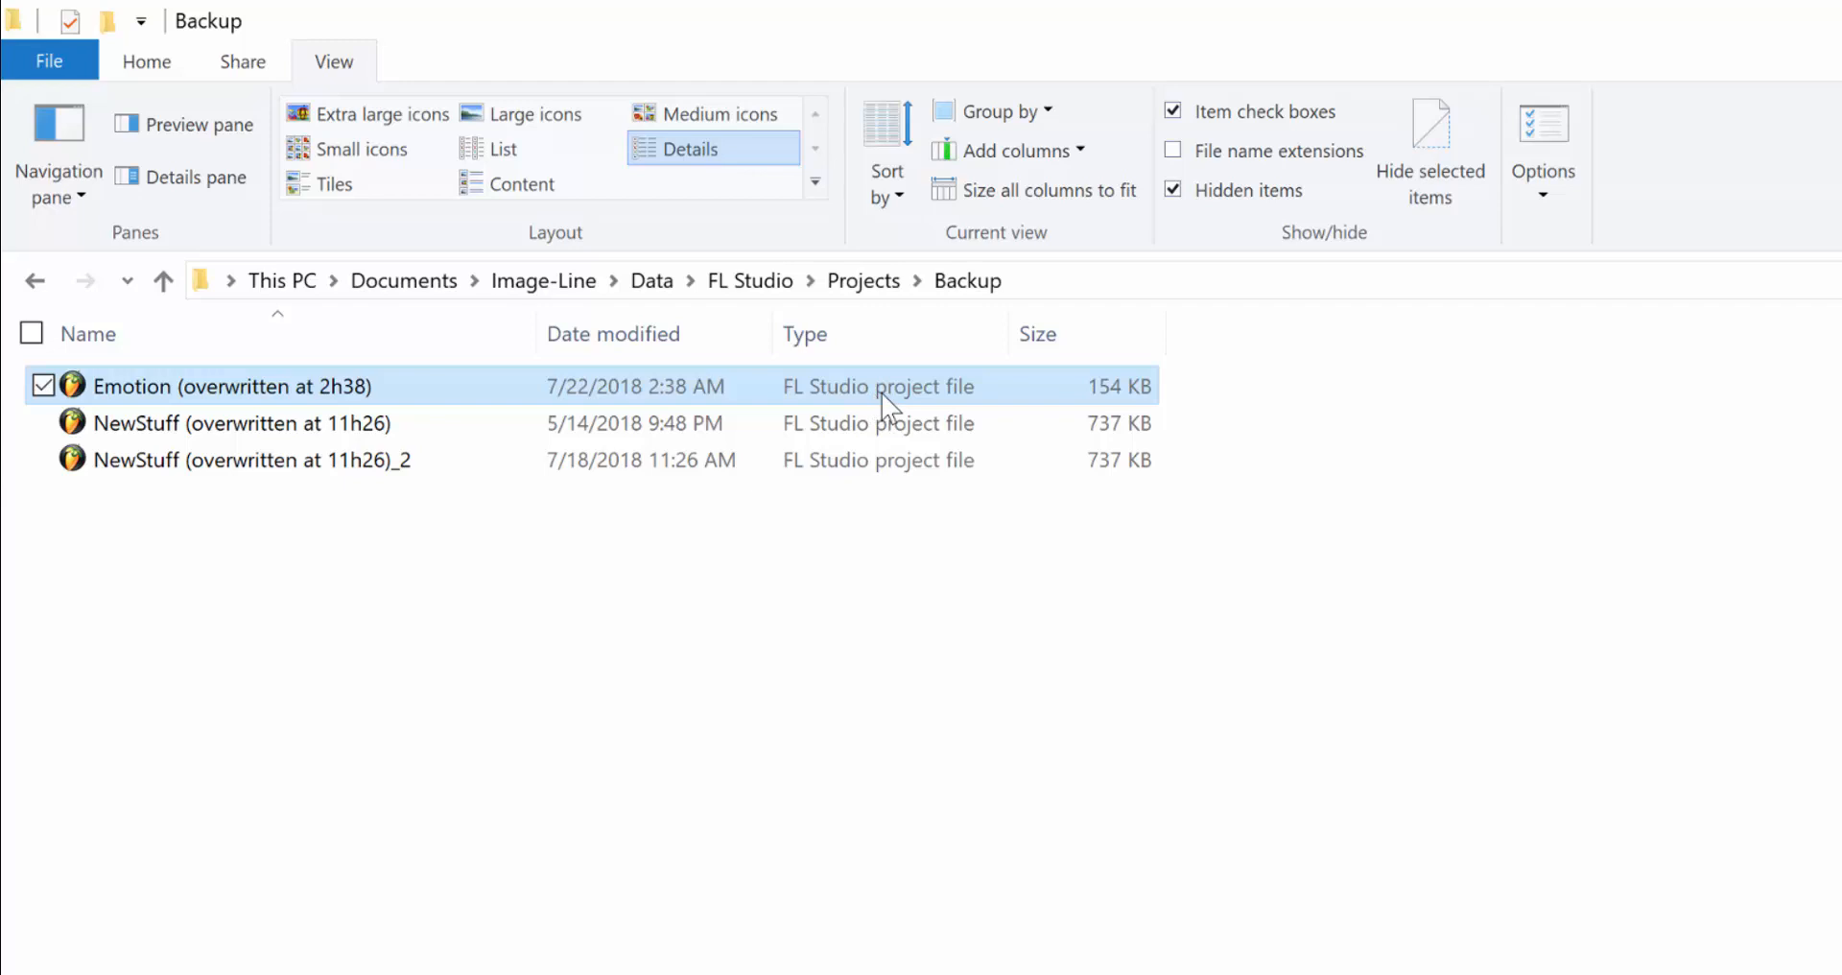
left_click(1081, 610)
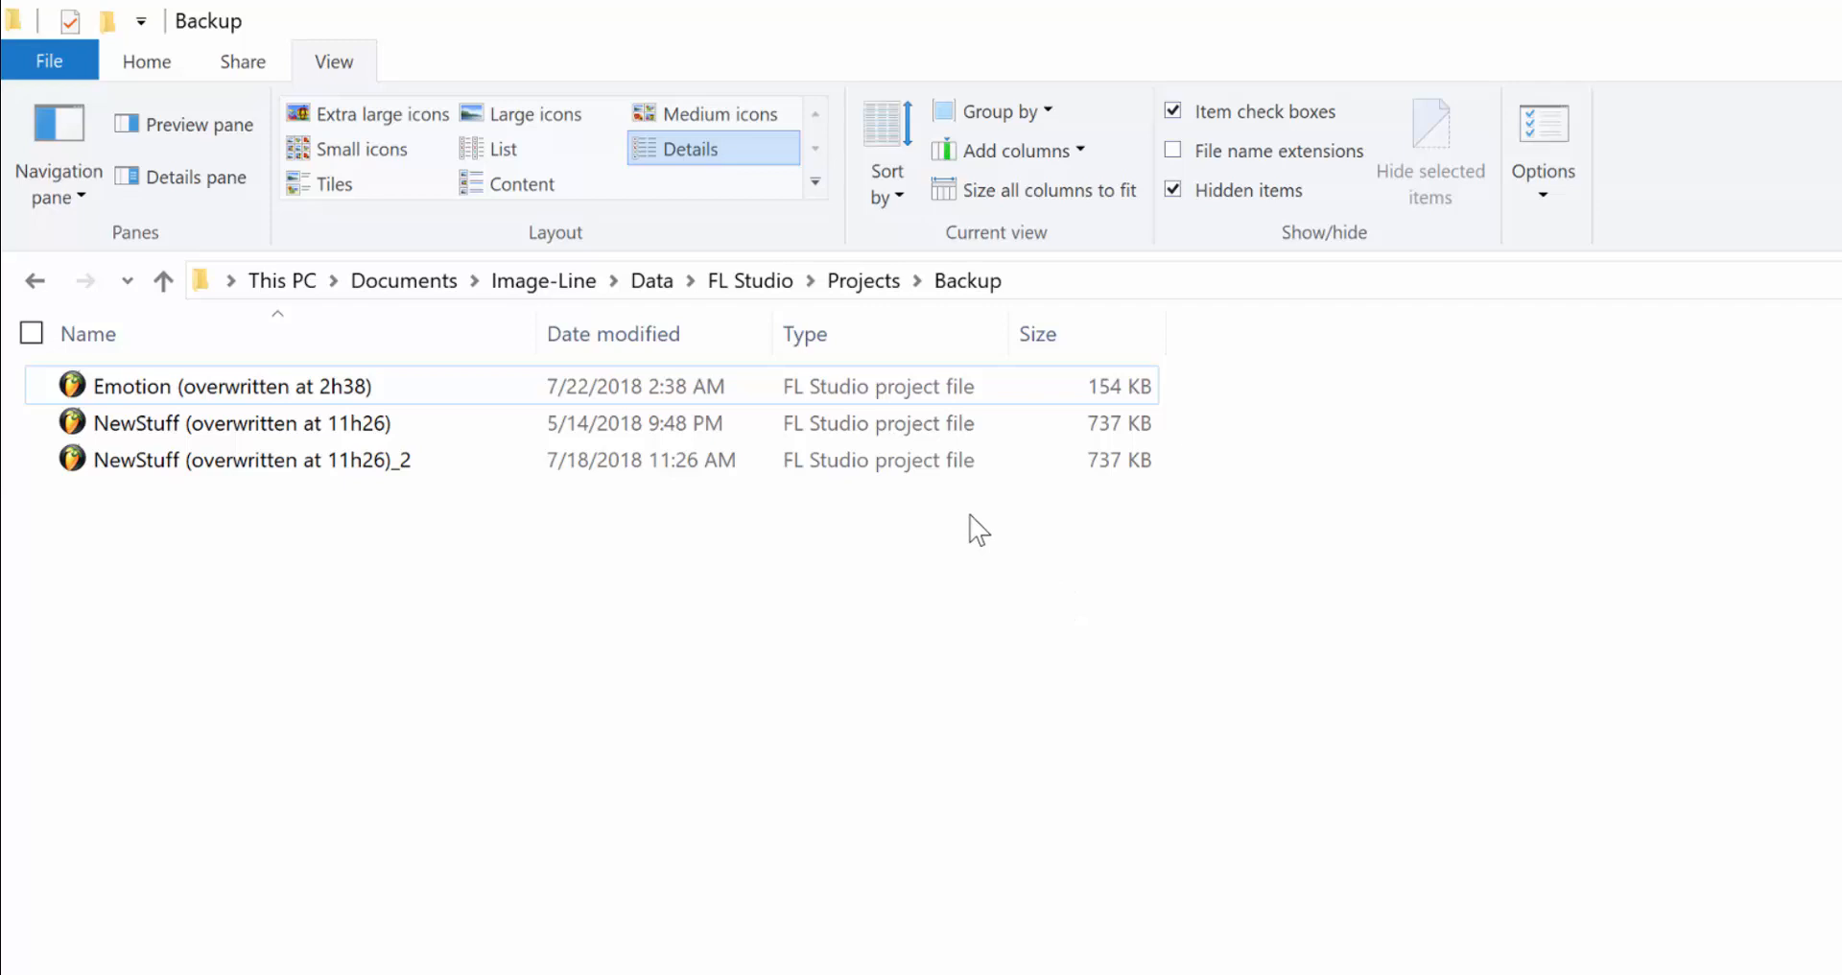
mouse_move(588, 307)
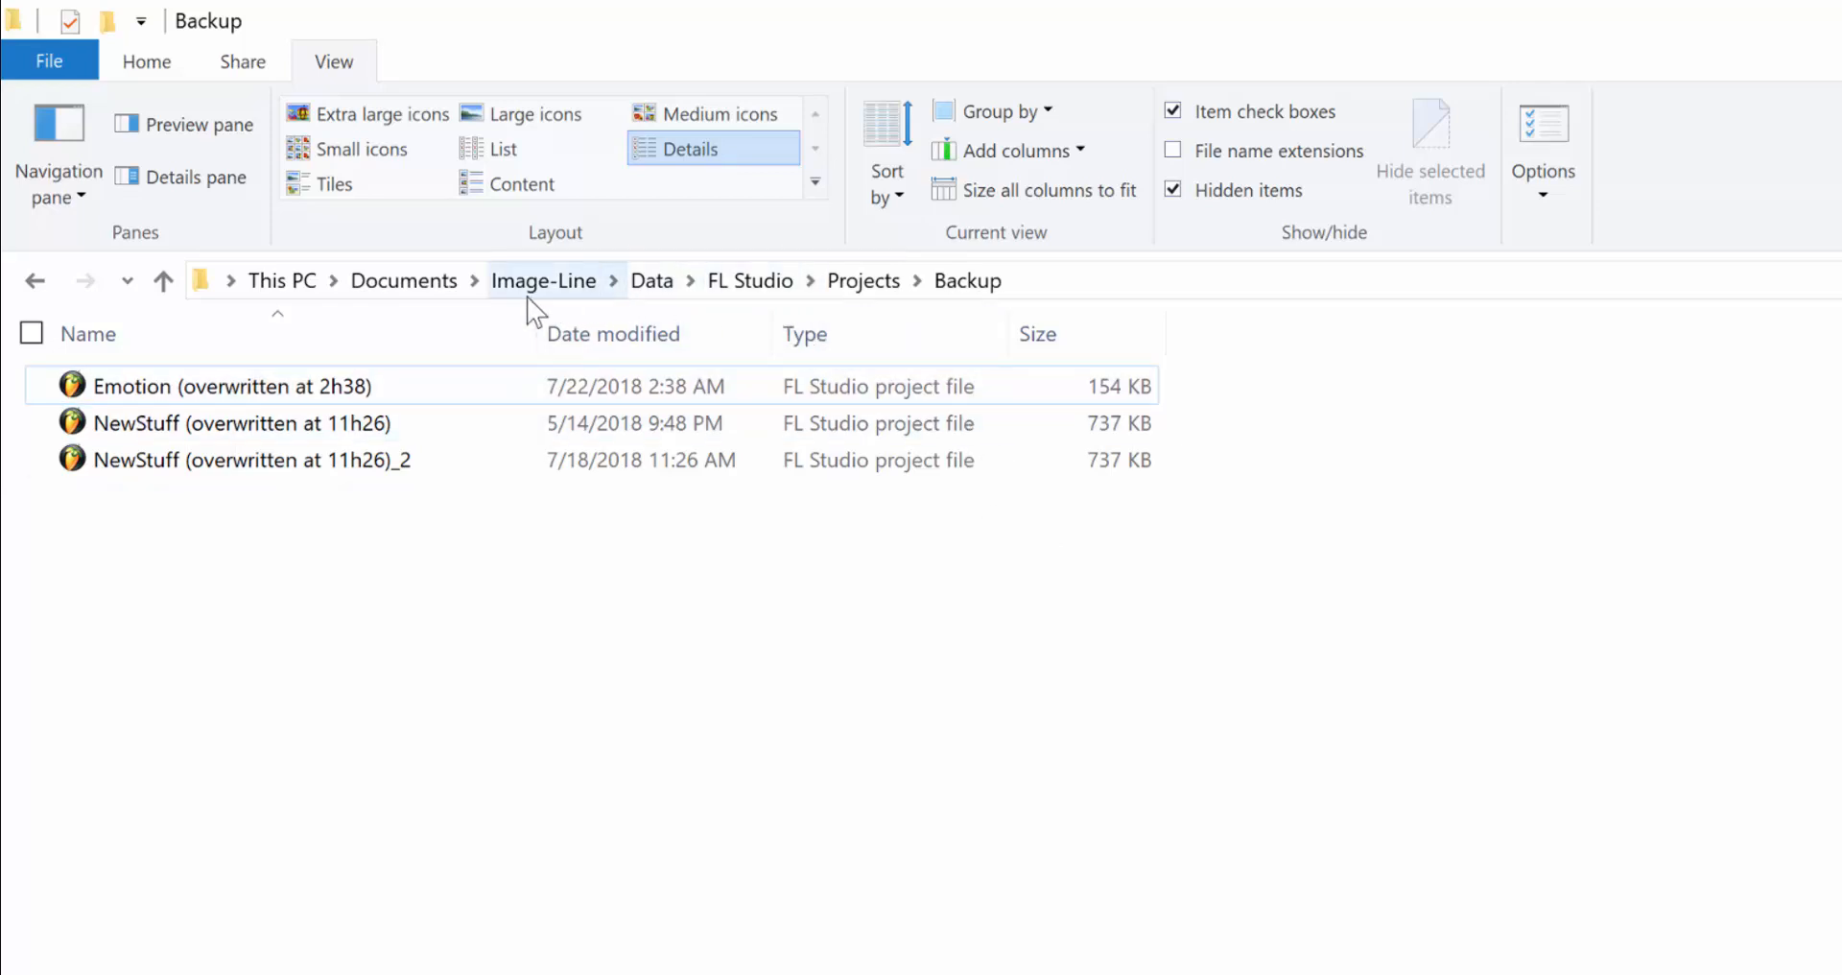
mouse_move(652, 739)
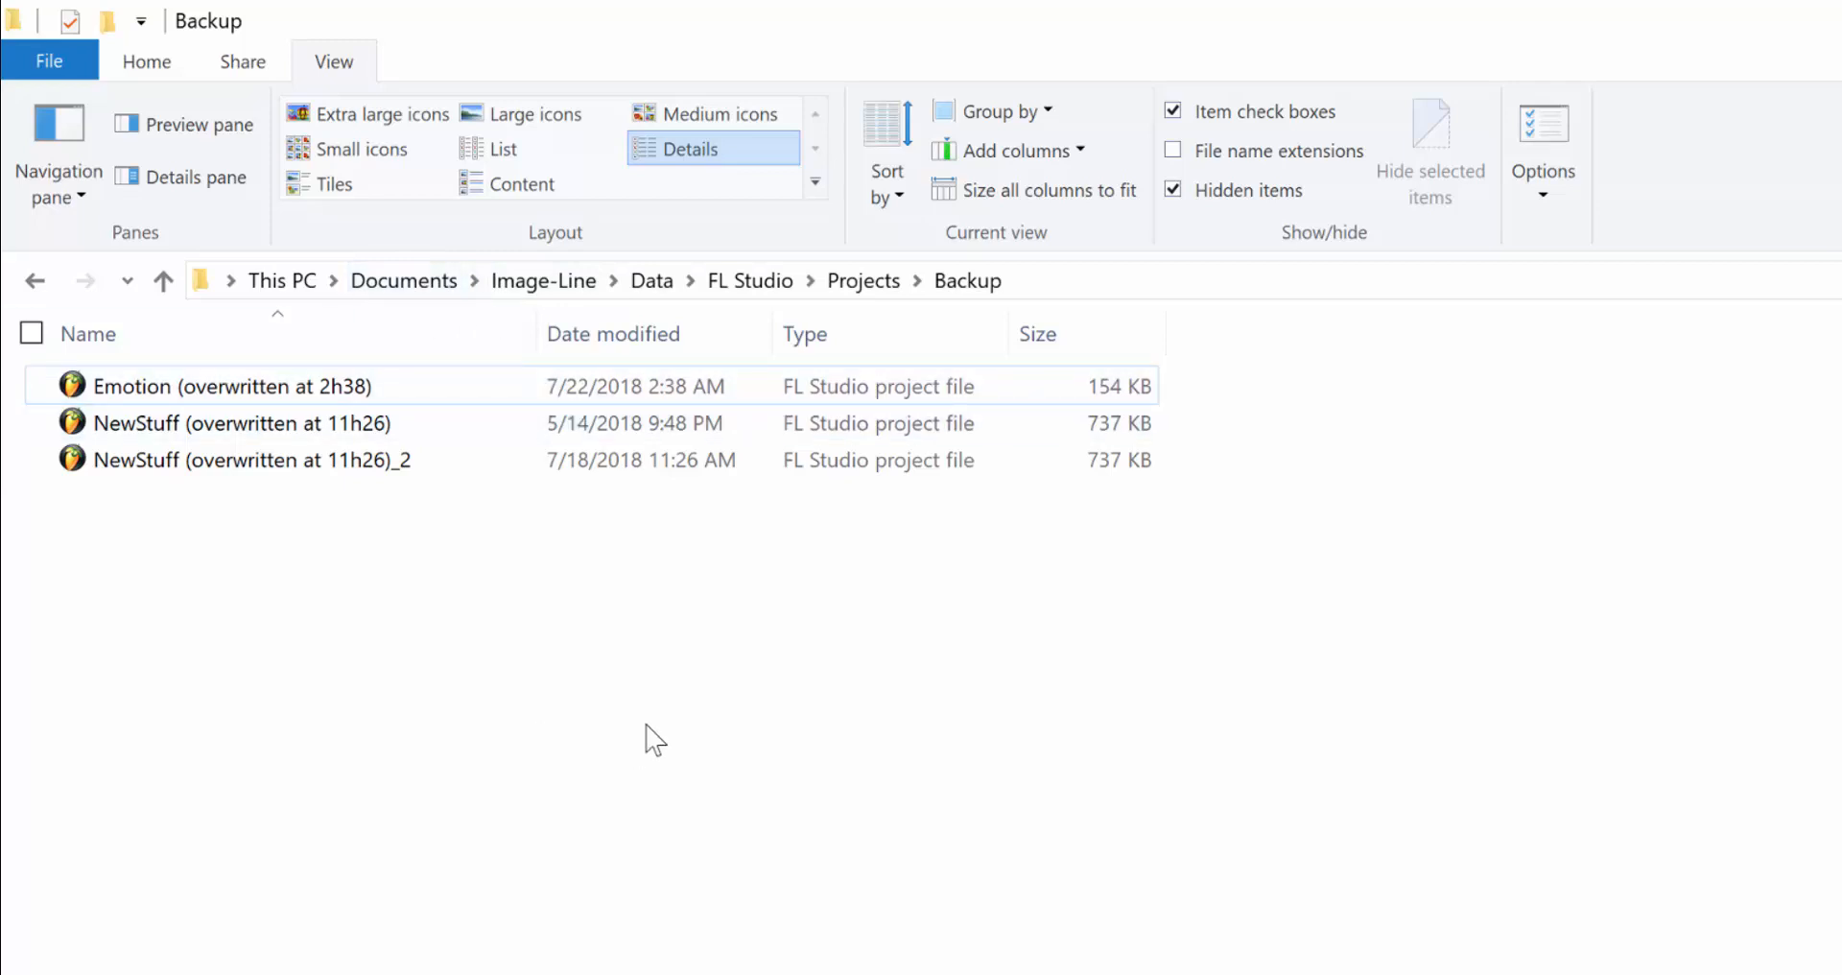
mouse_move(683, 737)
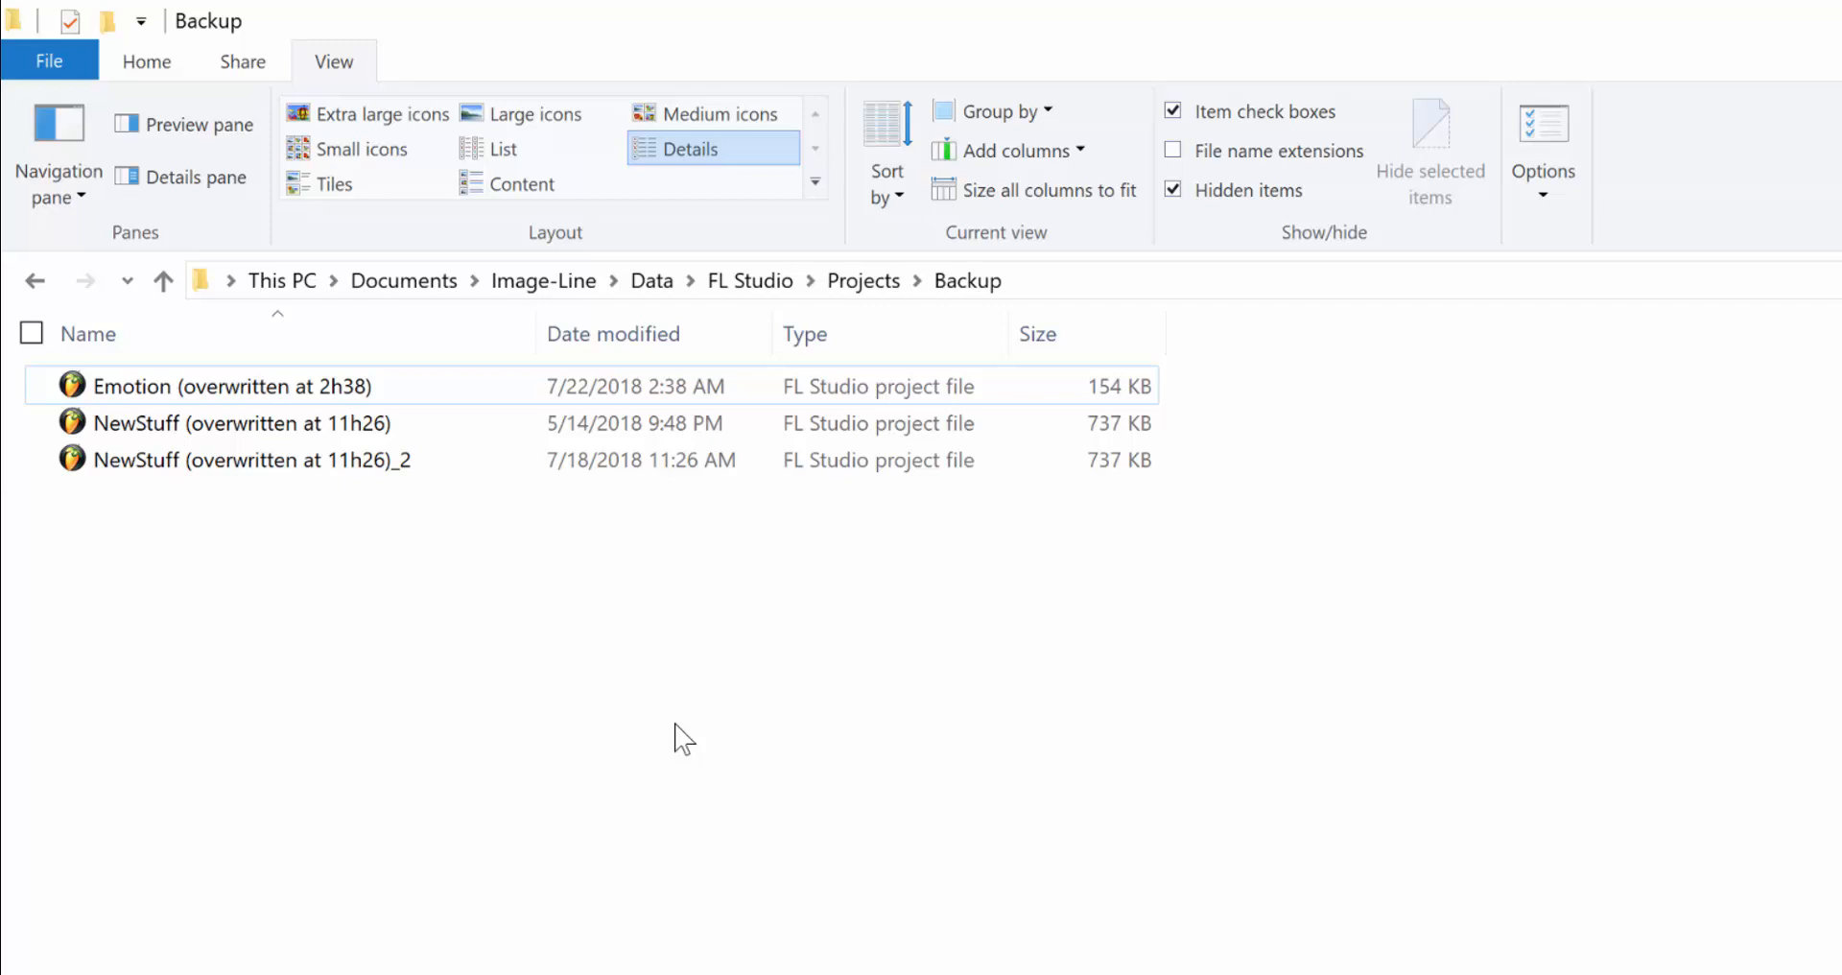
mouse_move(631, 646)
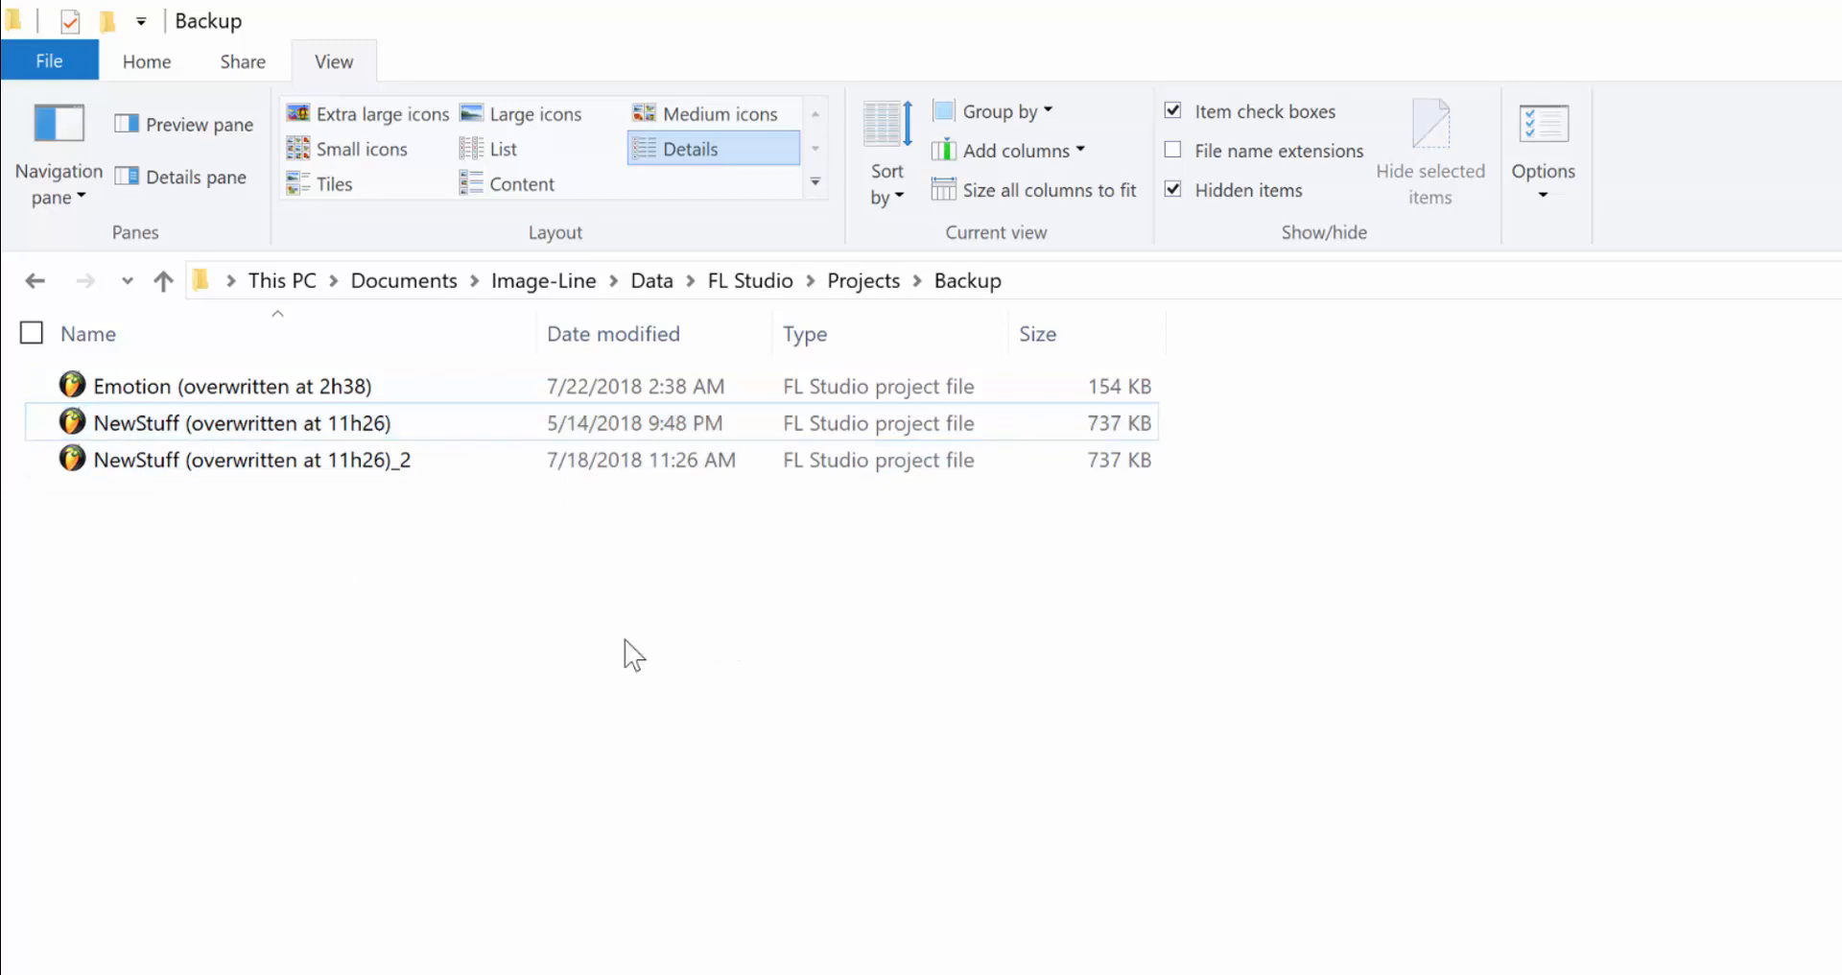
mouse_move(328, 94)
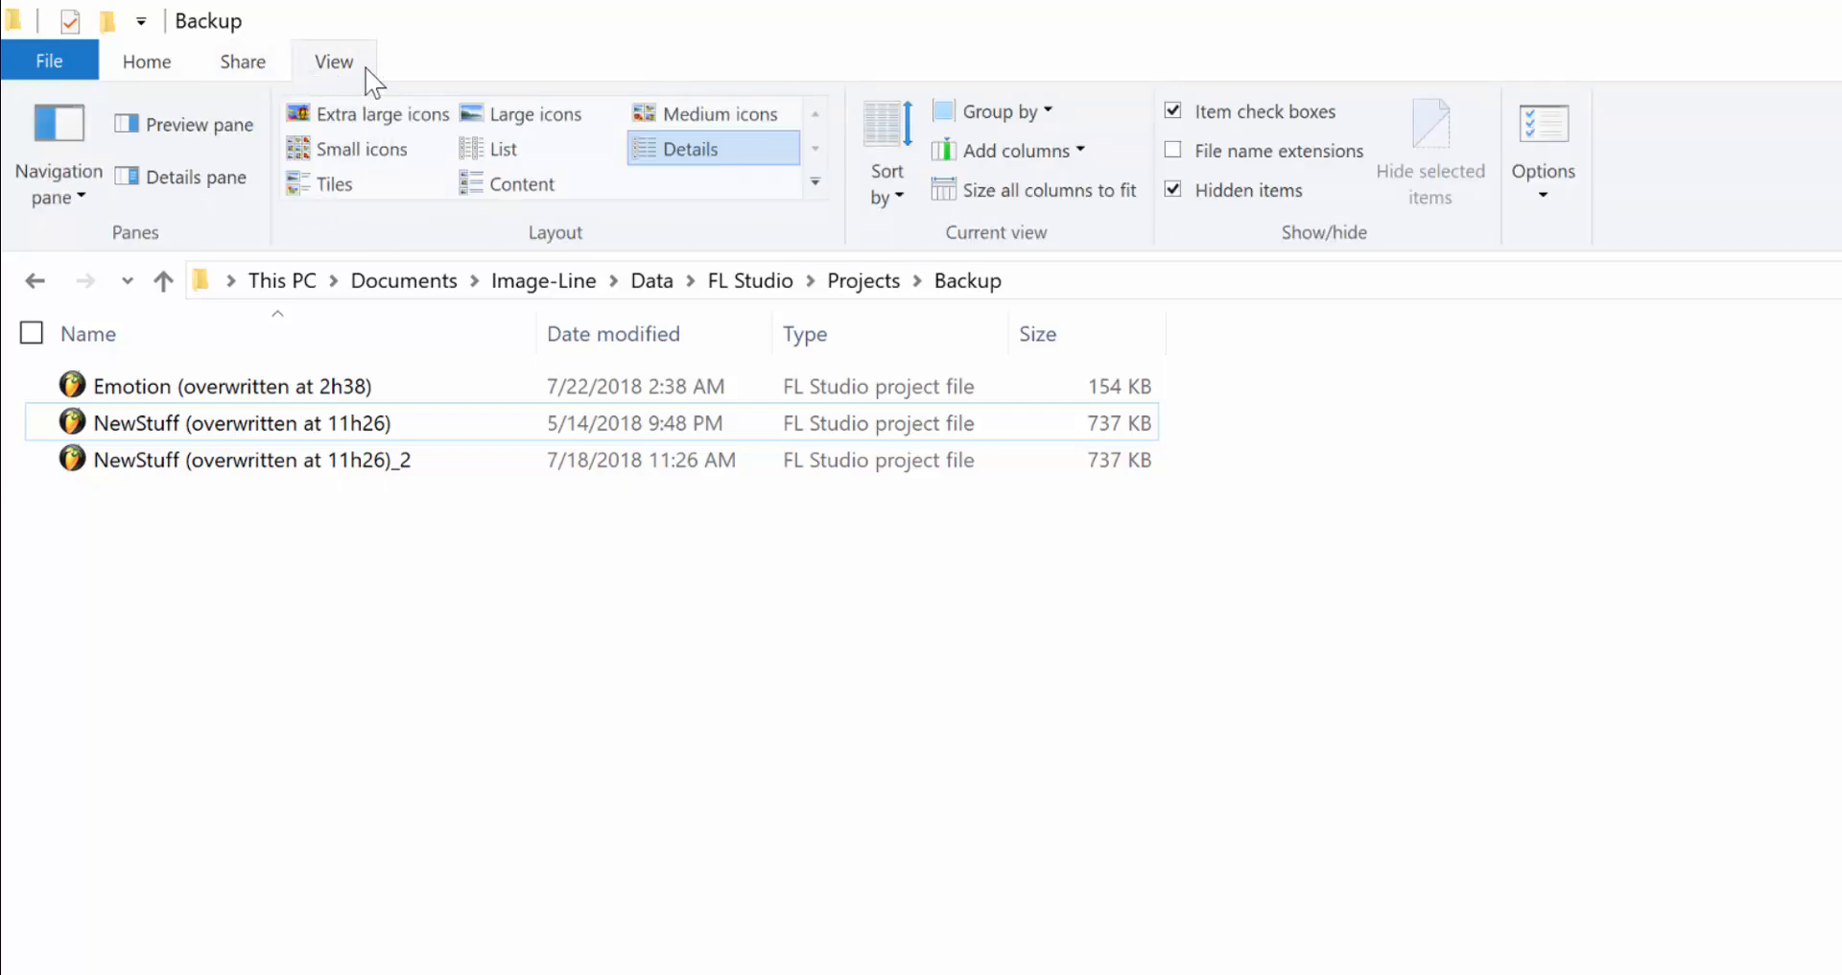
mouse_move(1543, 140)
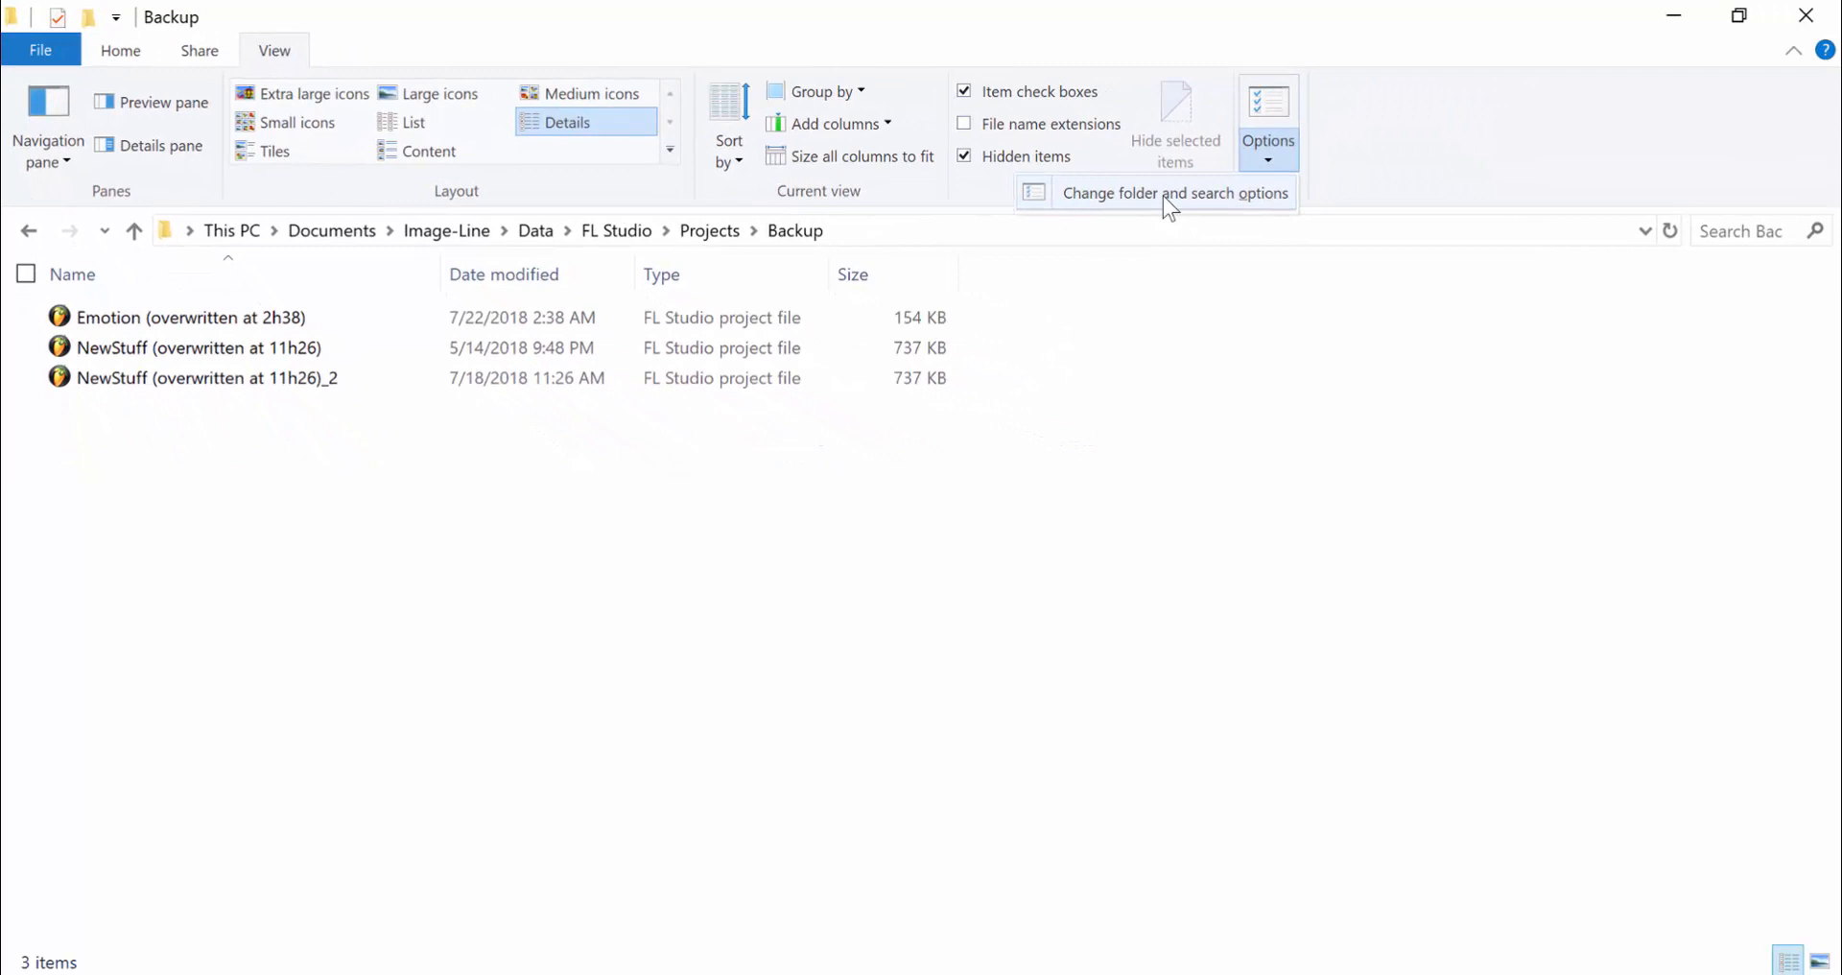
- Bring up the Folder Options dialog from Change folder and search options
left_click(1173, 192)
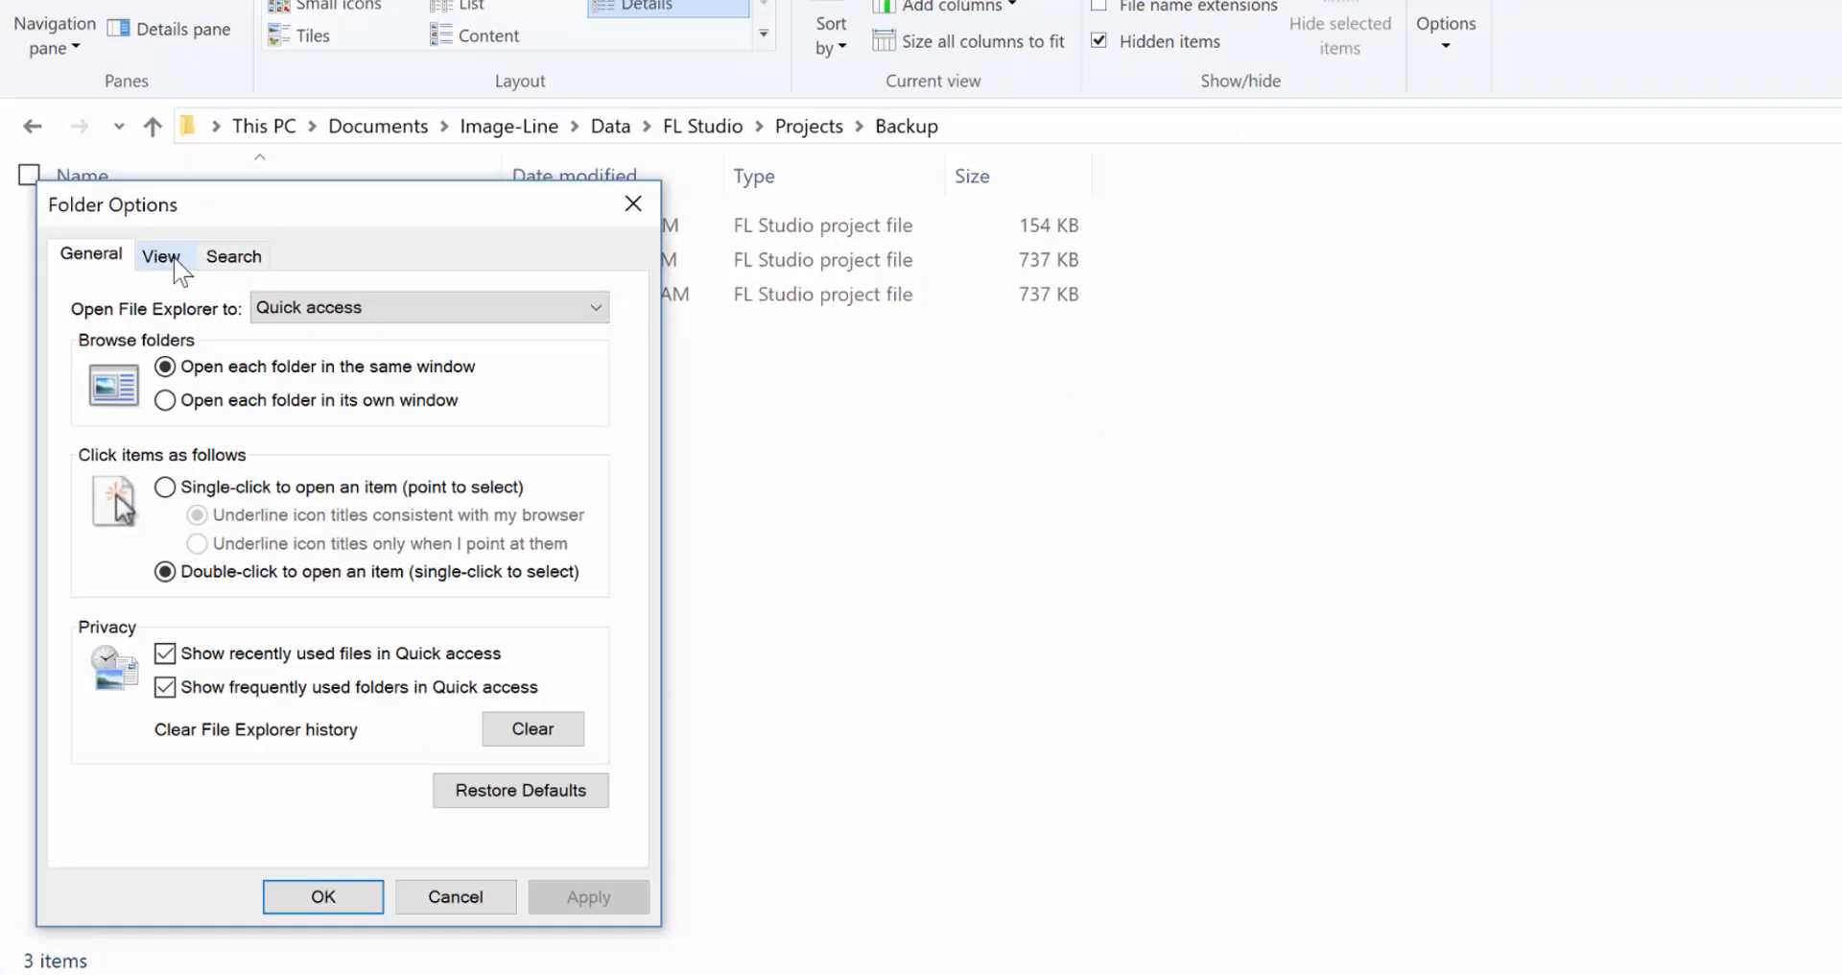
- In Folder Options View settings, choose Show hidden files, folders, and drives
left_click(161, 255)
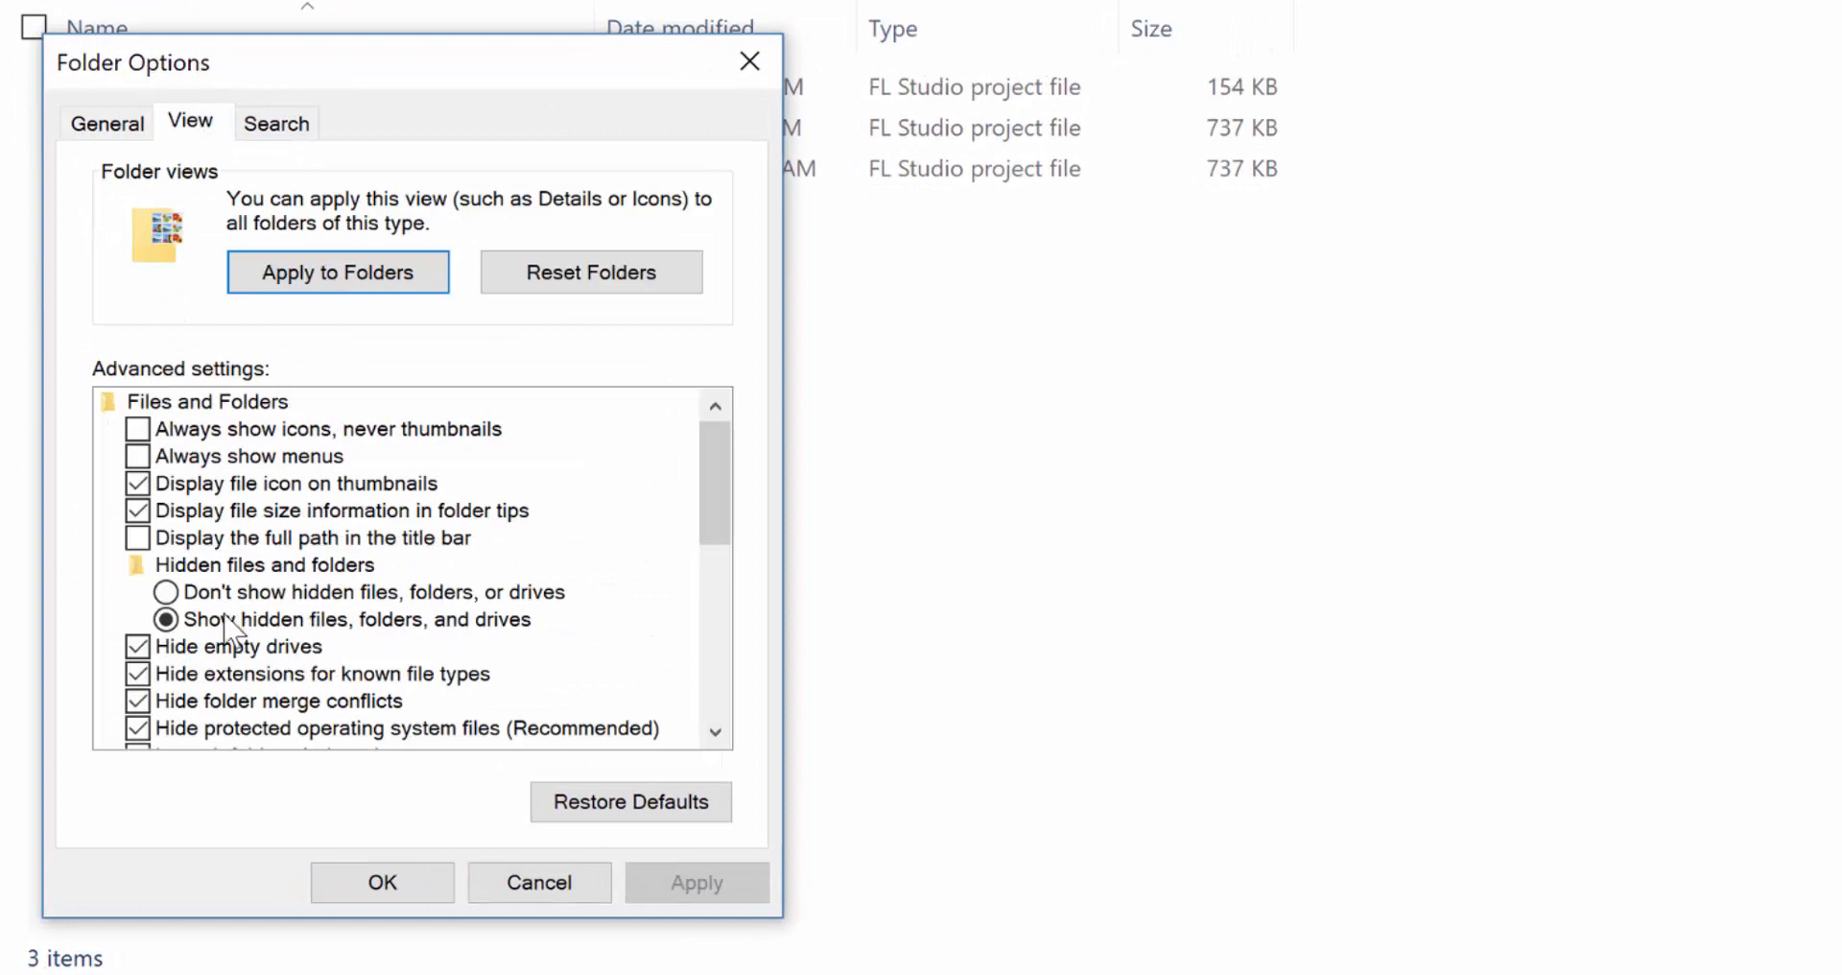
left_click(167, 620)
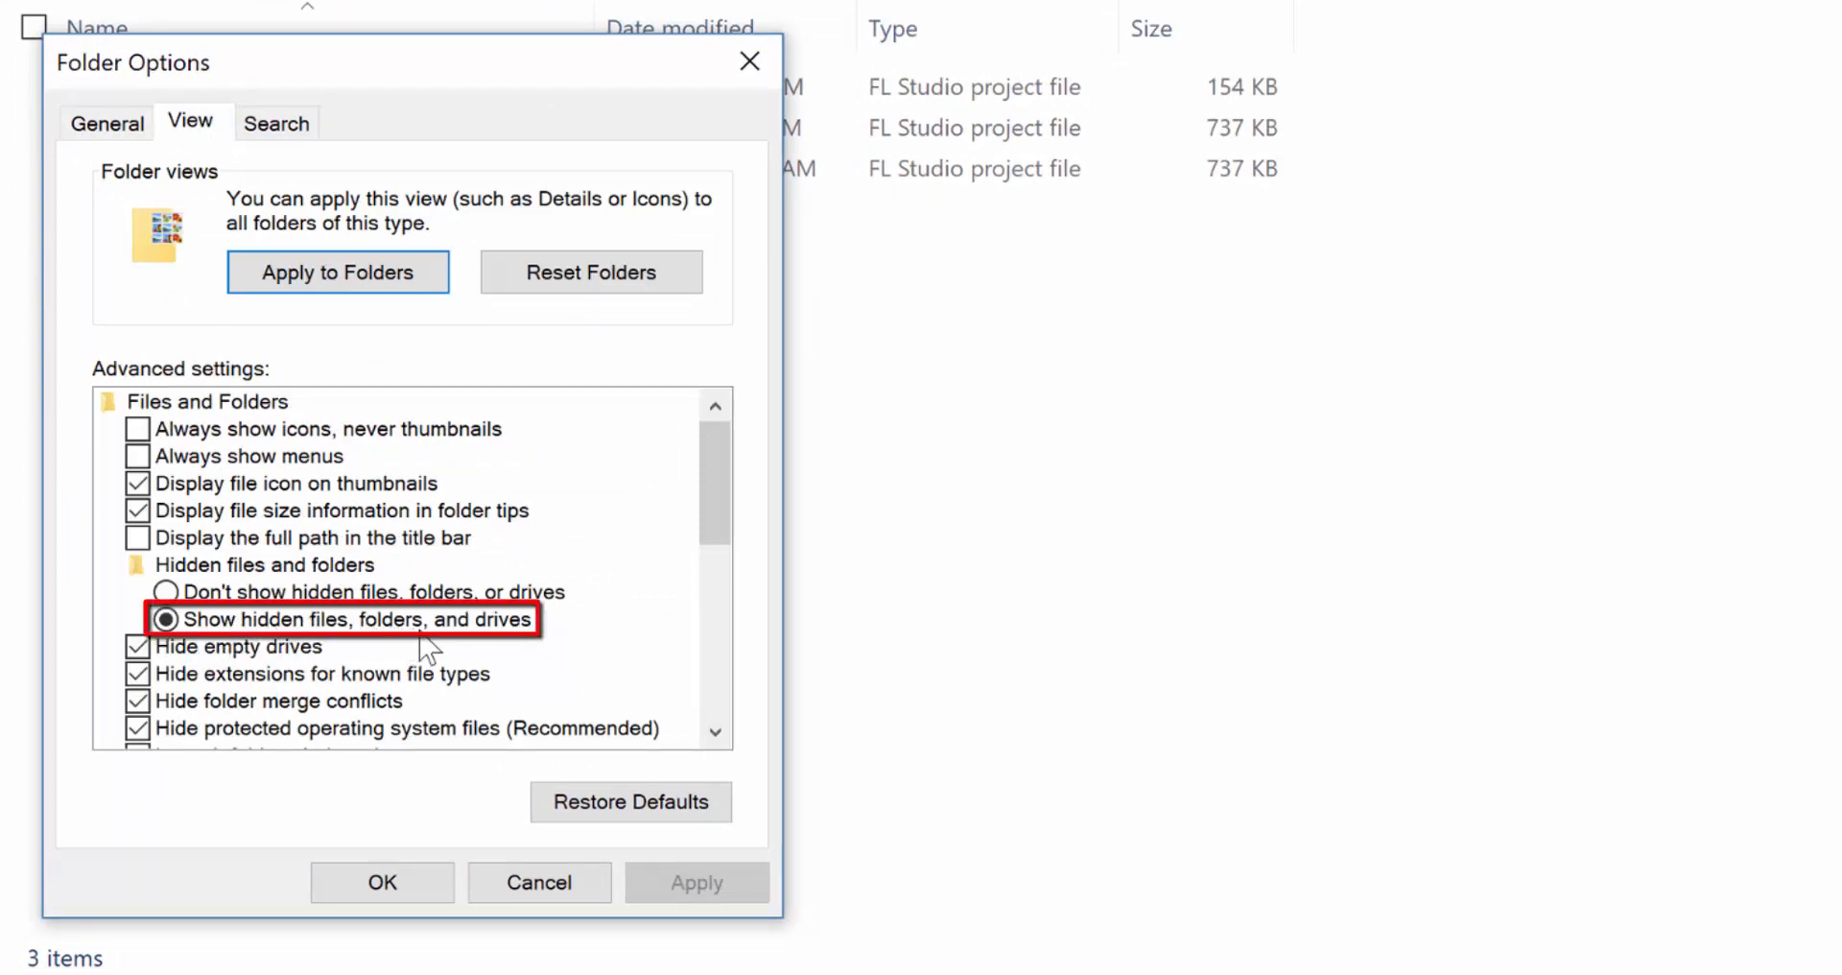
mouse_move(535, 675)
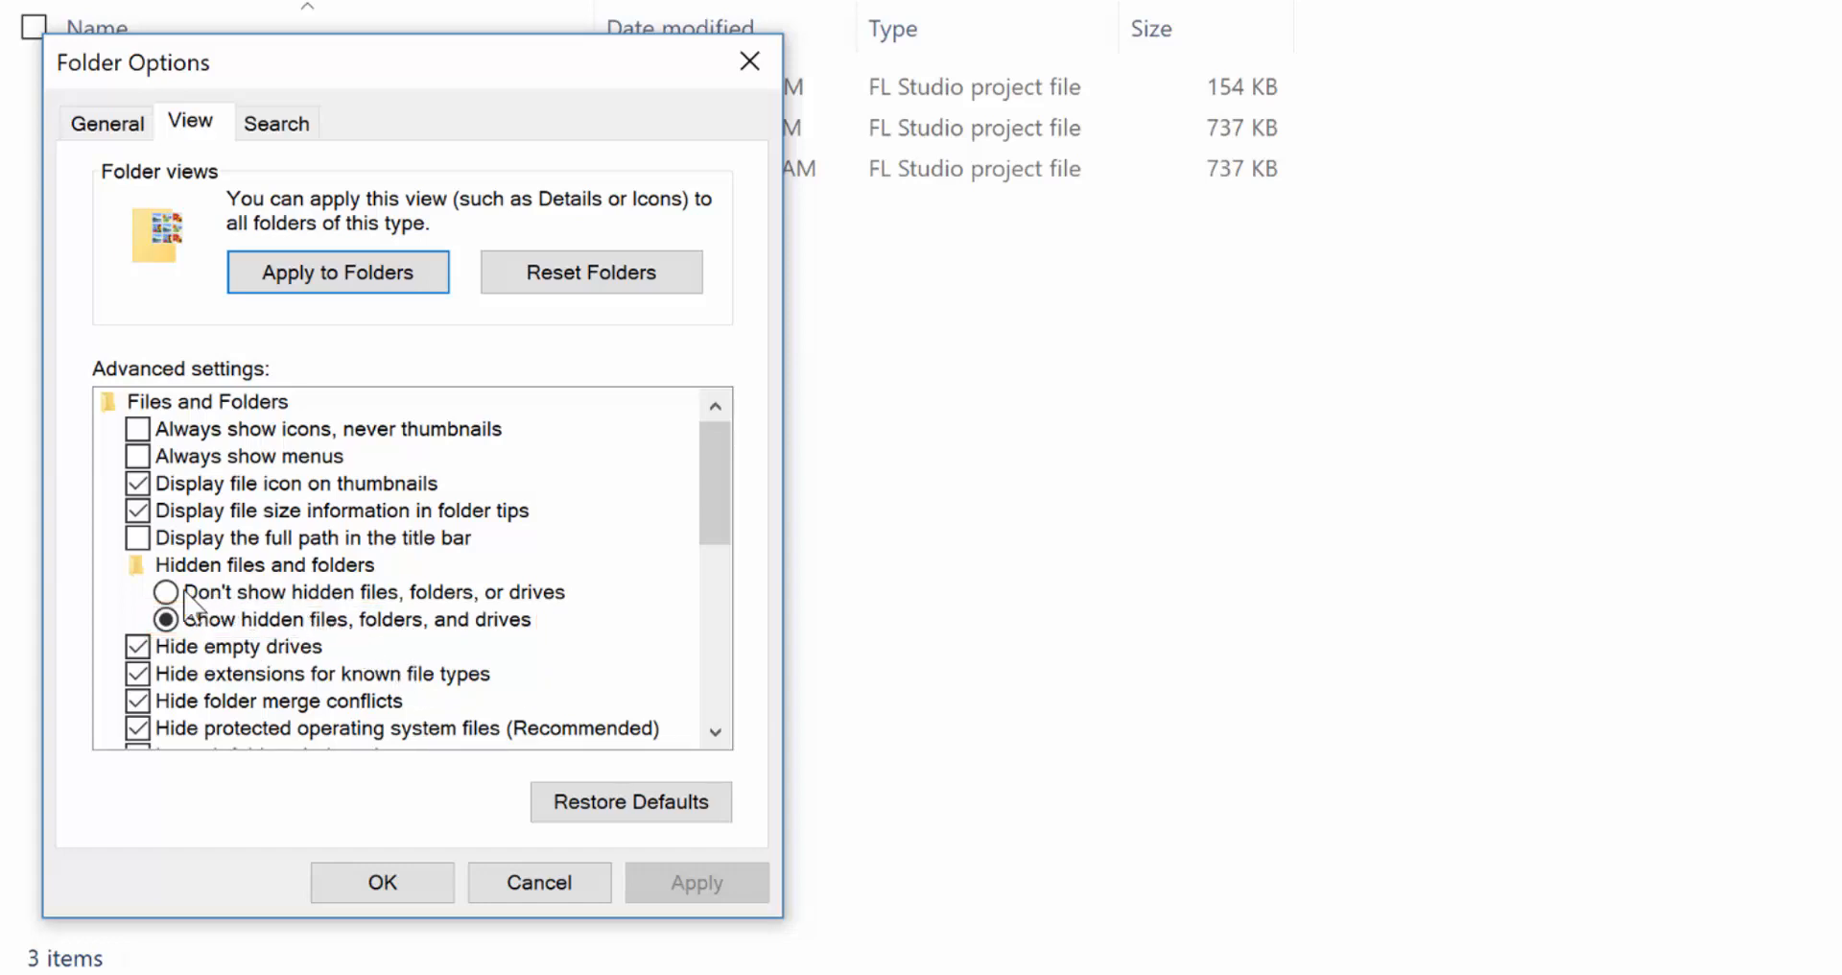
left_click(167, 591)
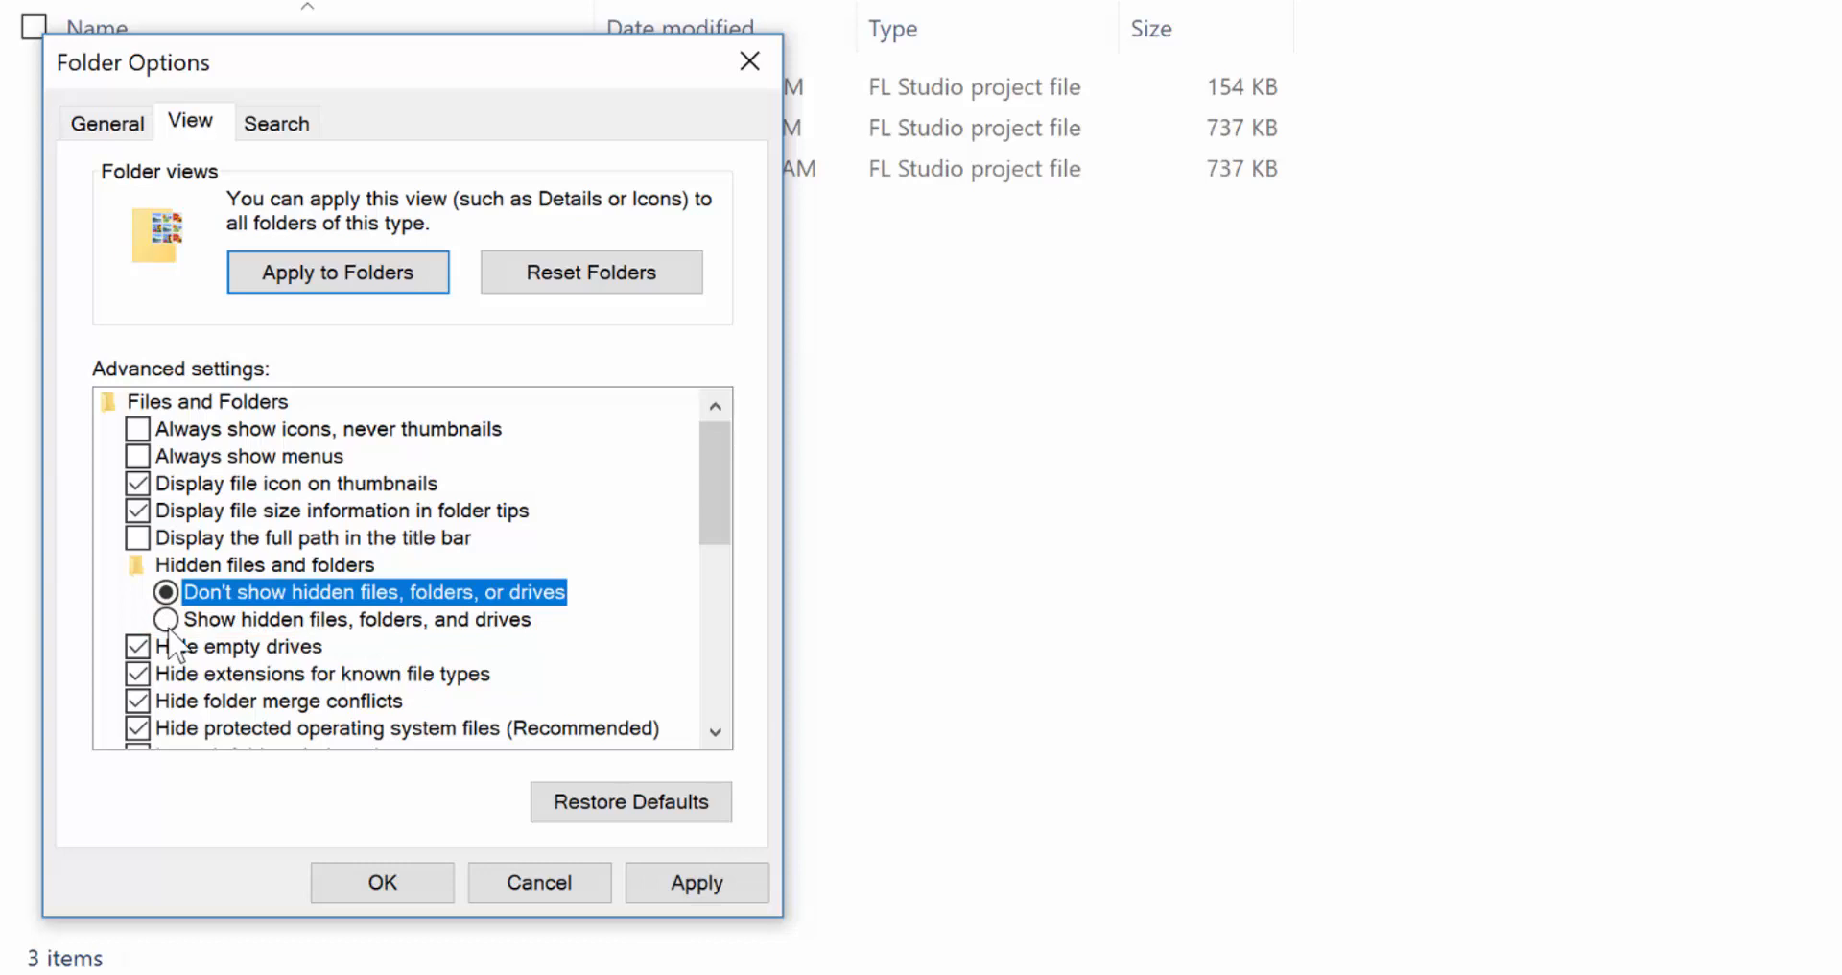
left_click(166, 620)
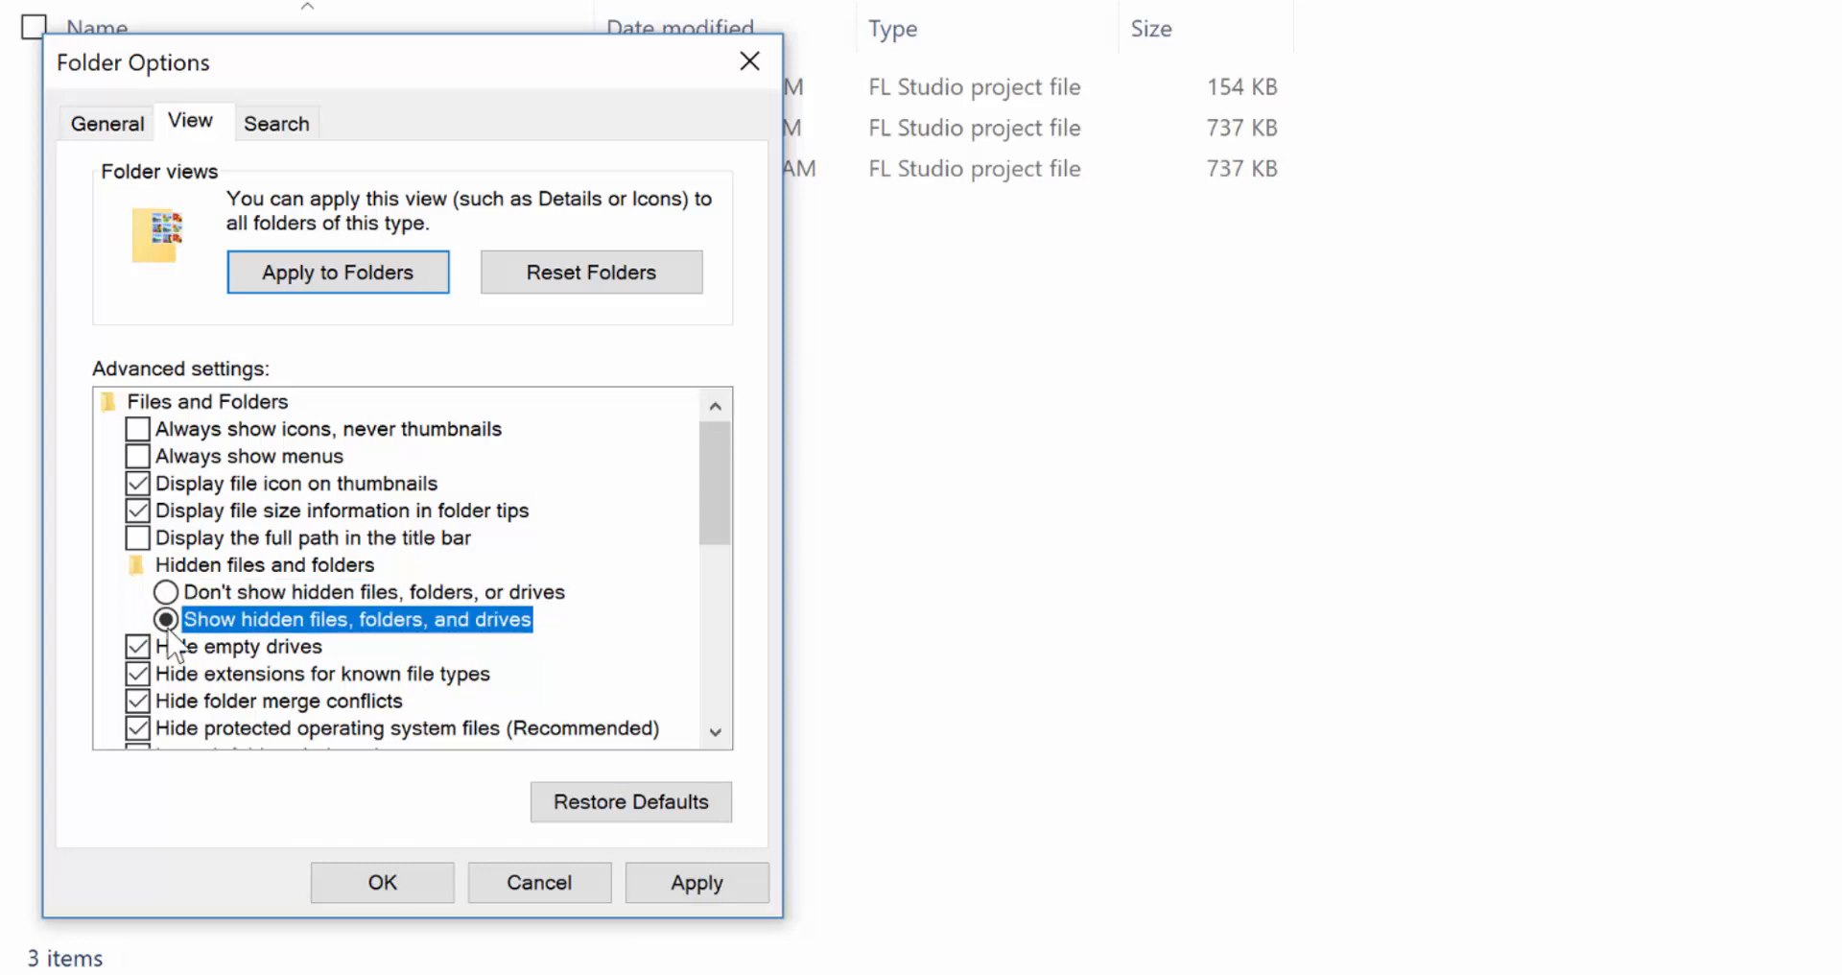